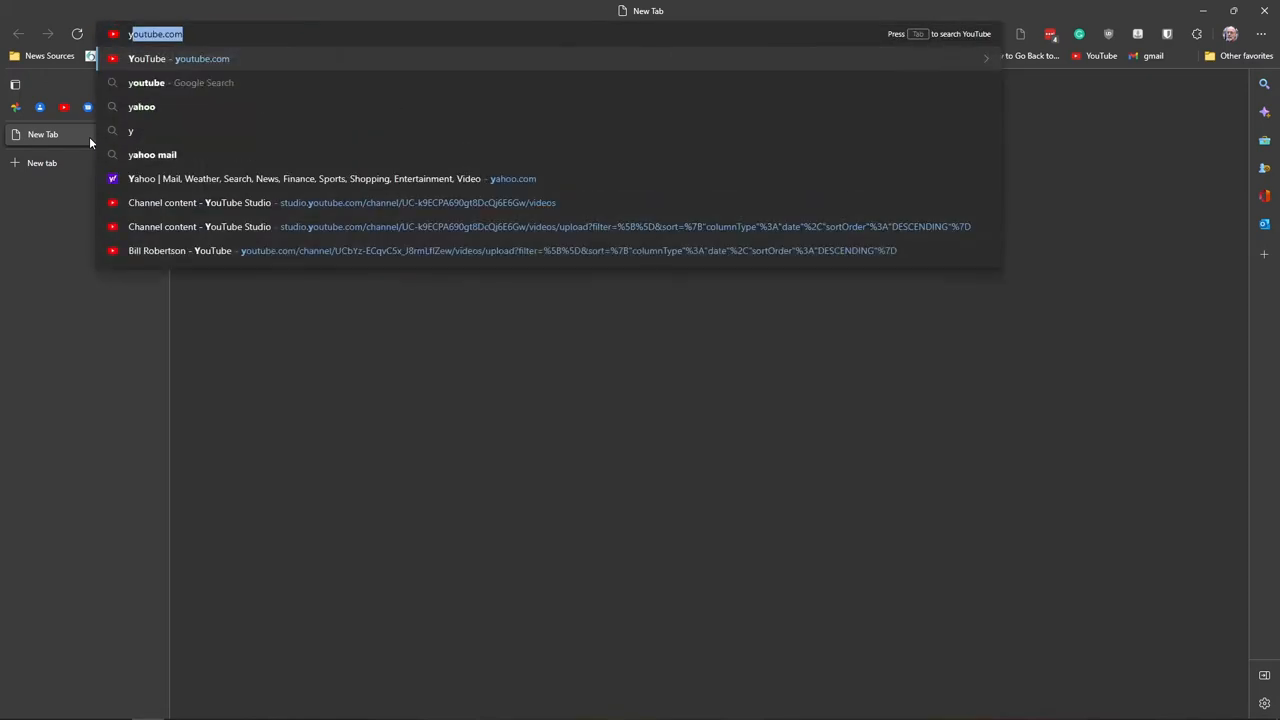
Search 'youtube' in the Edge address bar to load youtube.com.
{"action": "type", "text": "youtube.com"}
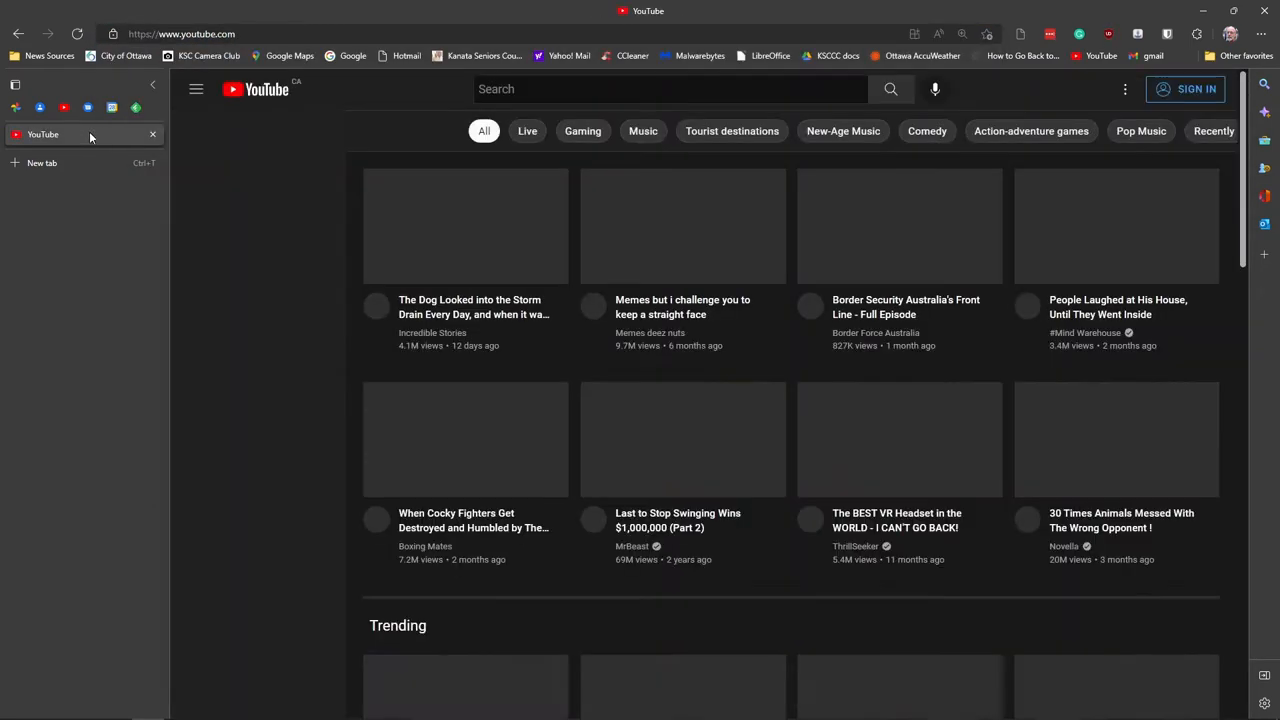
{"action": "left_click", "coordinate": [196, 89]}
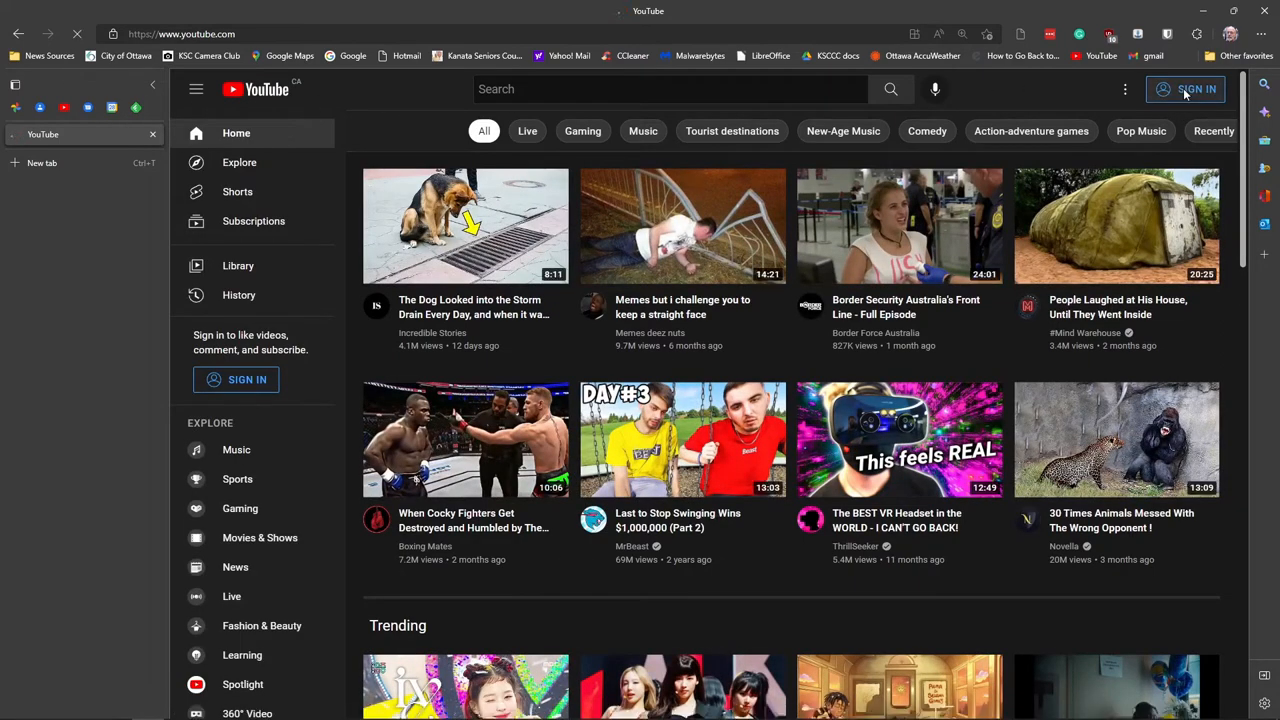
Sign in to YouTube with the personal Google account and its password.
{"action": "left_click", "coordinate": [1185, 89]}
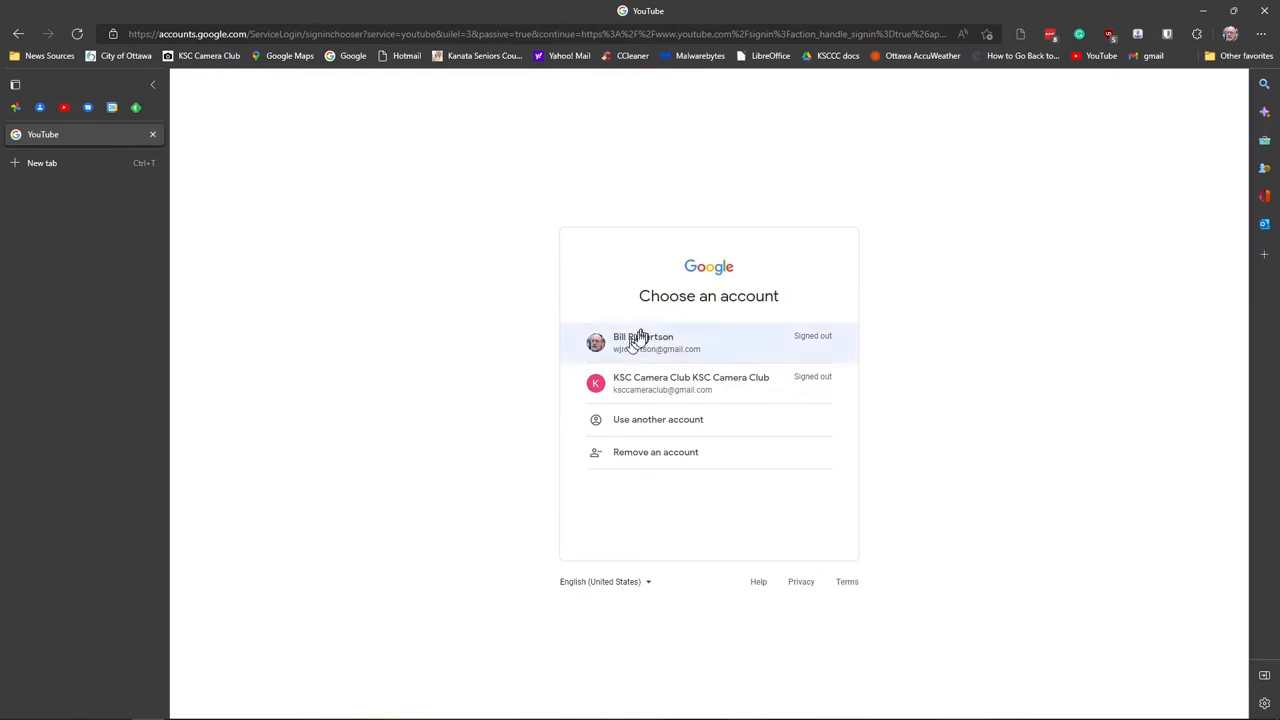
{"action": "left_click", "coordinate": [643, 342]}
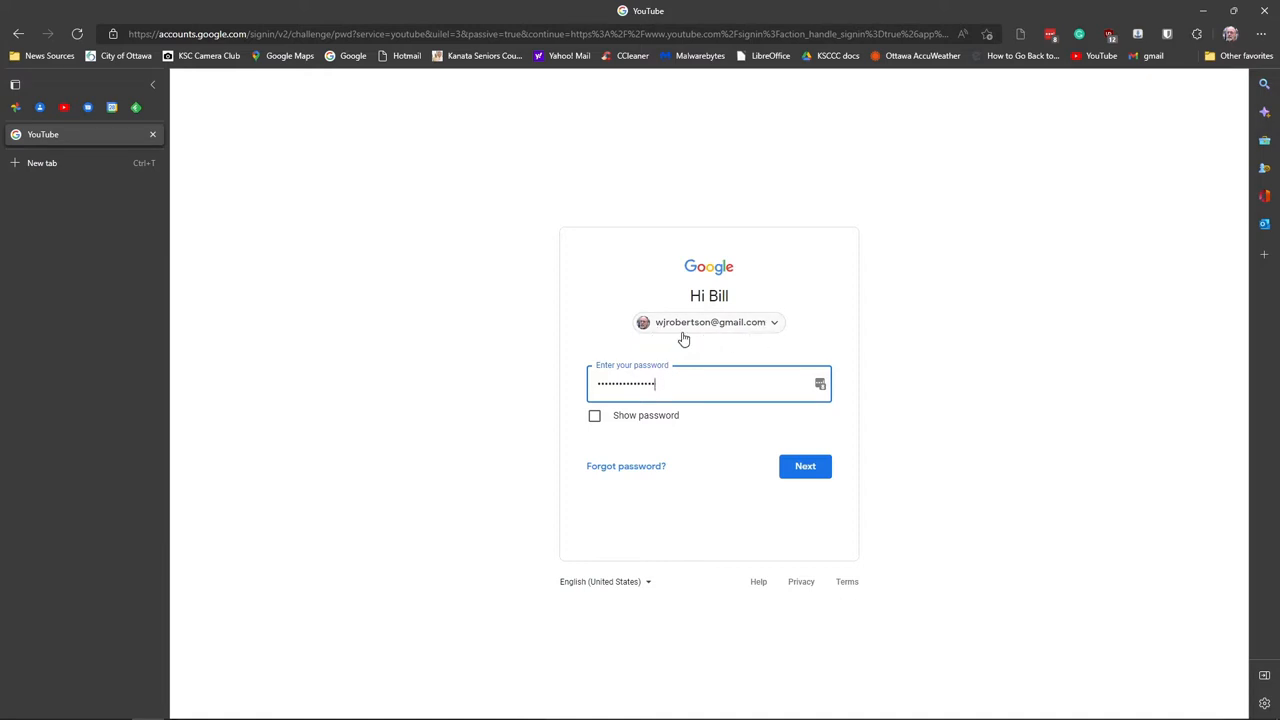
{"action": "mouse_move", "coordinate": [655, 343]}
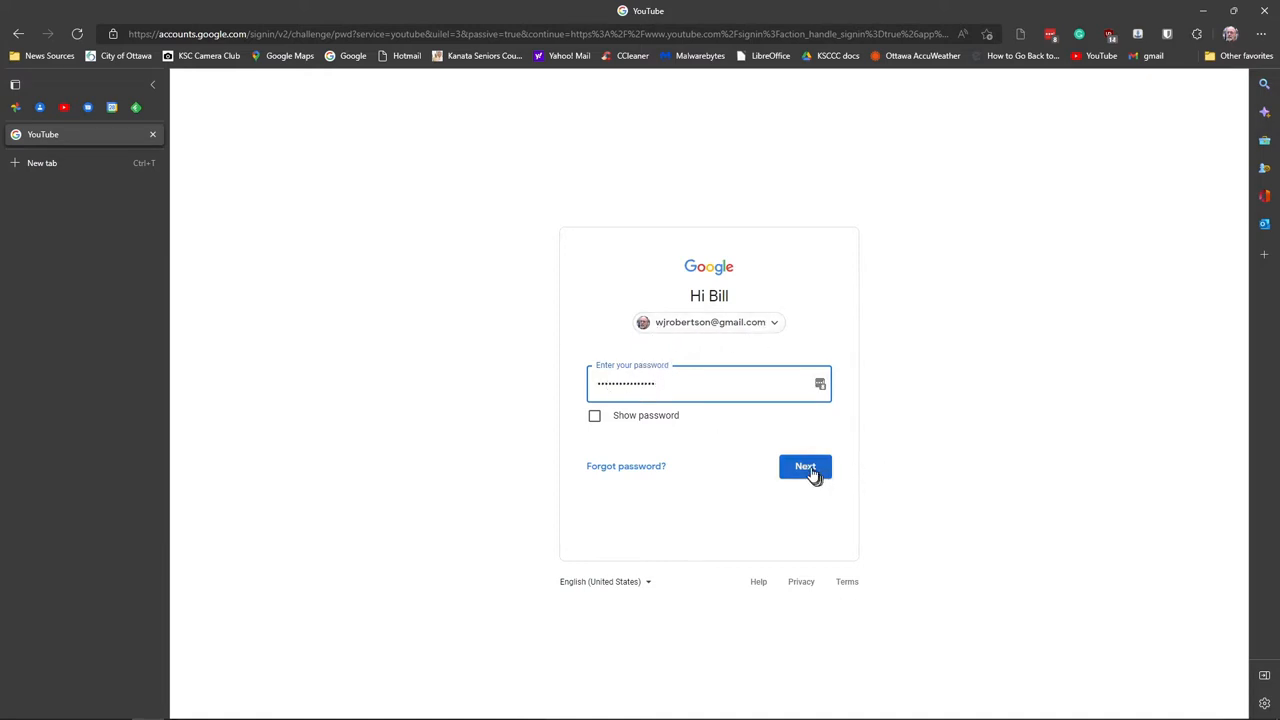
{"action": "left_click", "coordinate": [805, 466]}
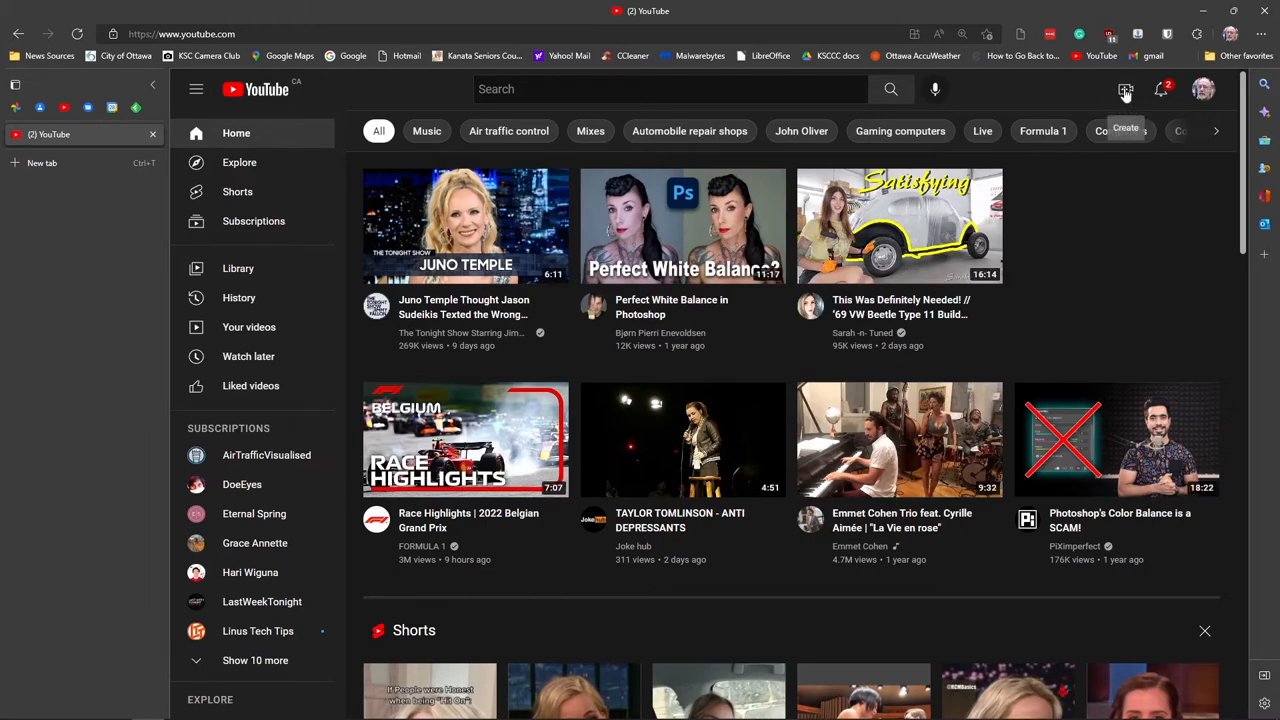
Start a video upload and browse the Downloads folder for a file.
{"action": "left_click", "coordinate": [1125, 89]}
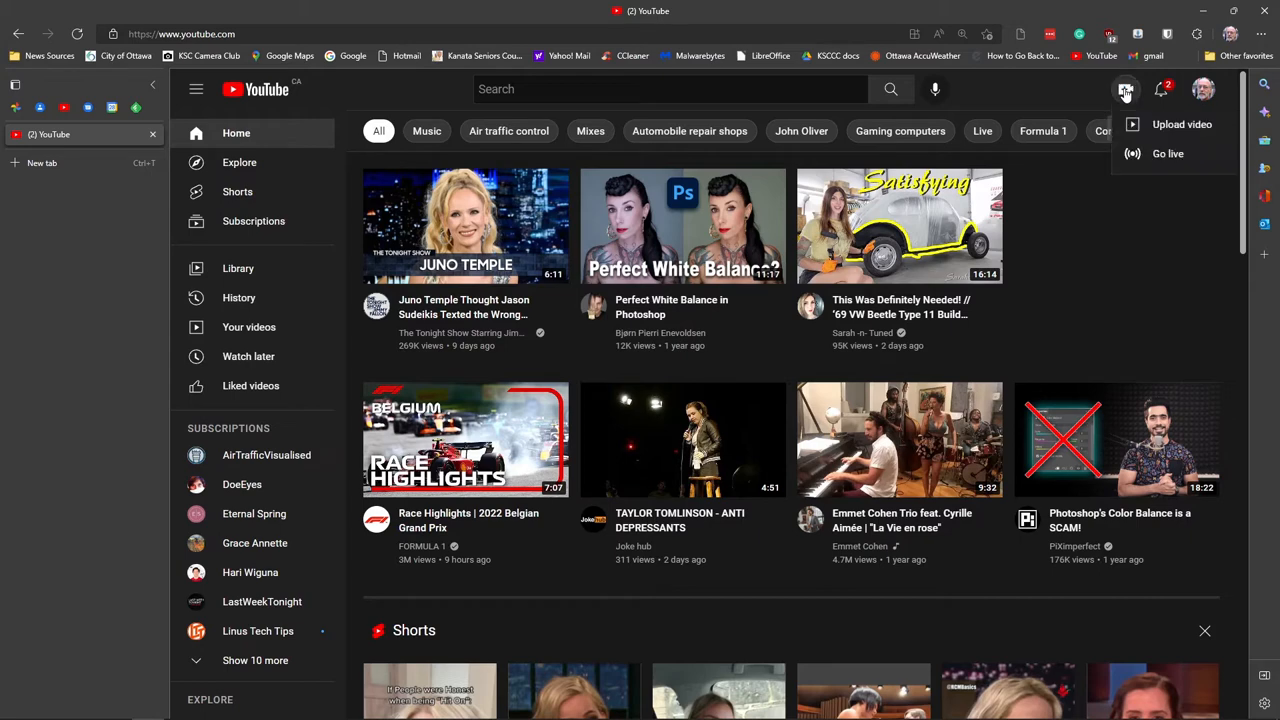
{"action": "mouse_move", "coordinate": [1182, 124]}
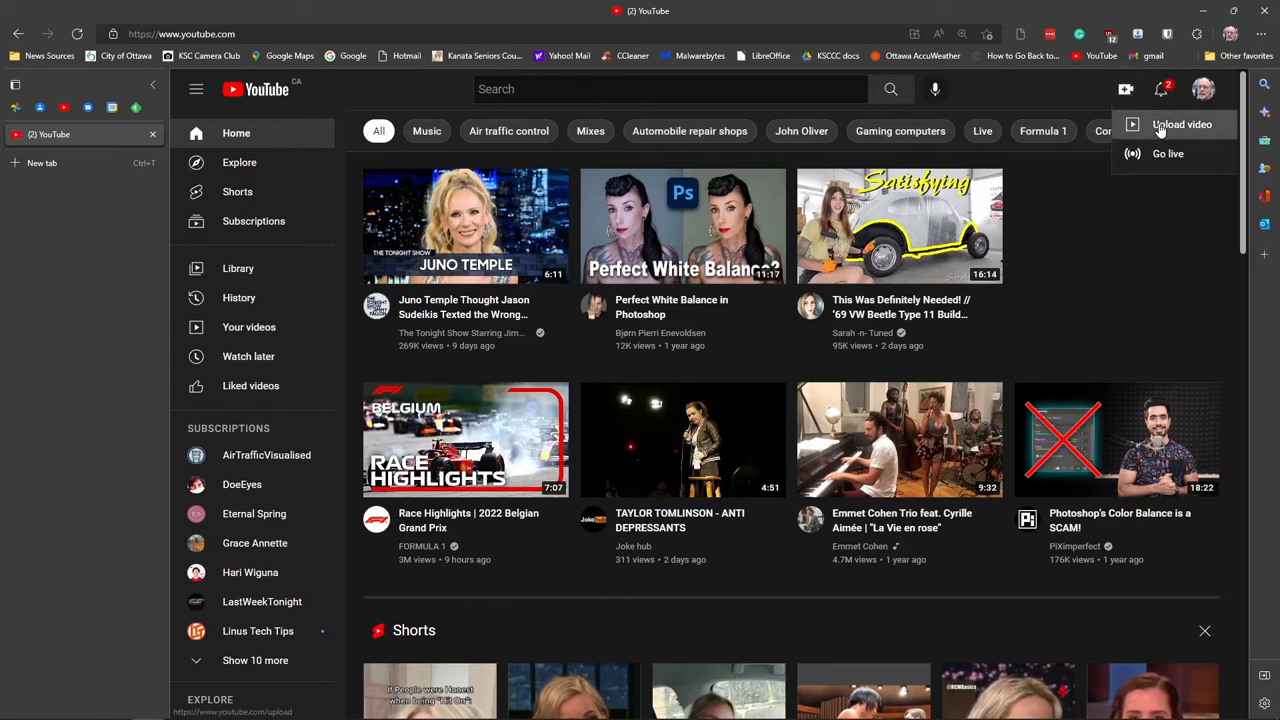
{"action": "left_click", "coordinate": [1181, 124]}
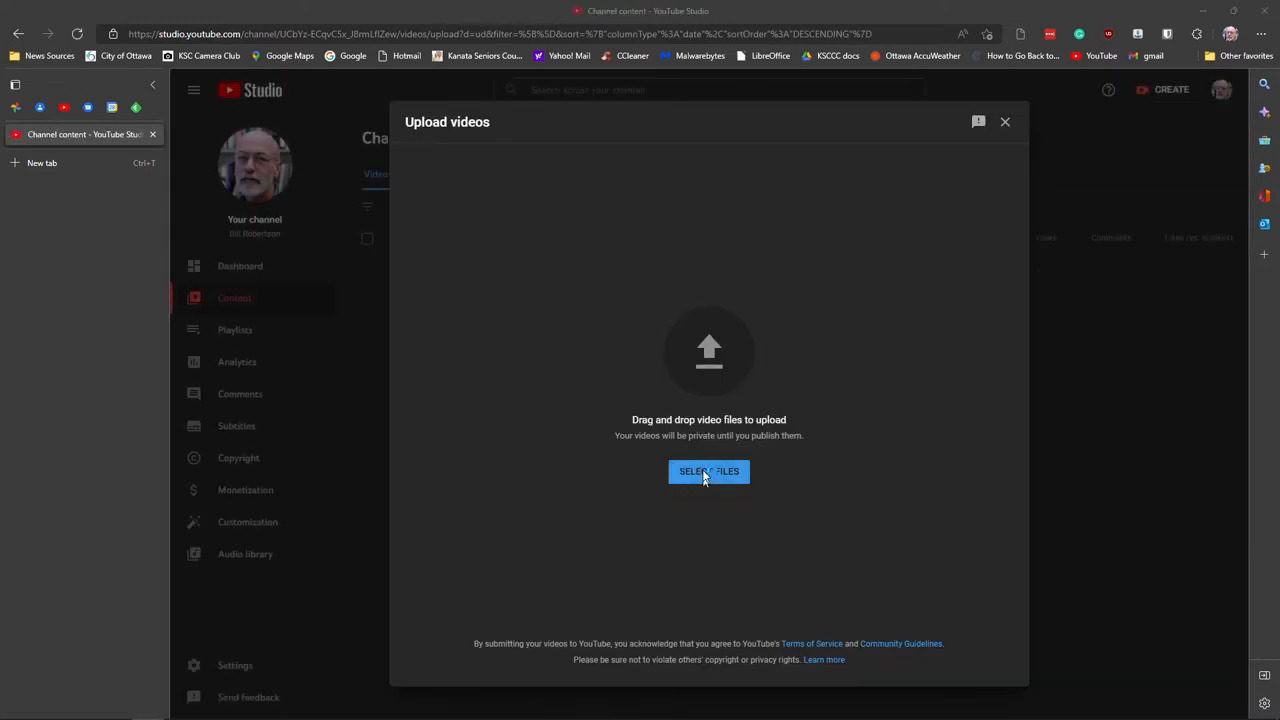
{"action": "left_click", "coordinate": [709, 471]}
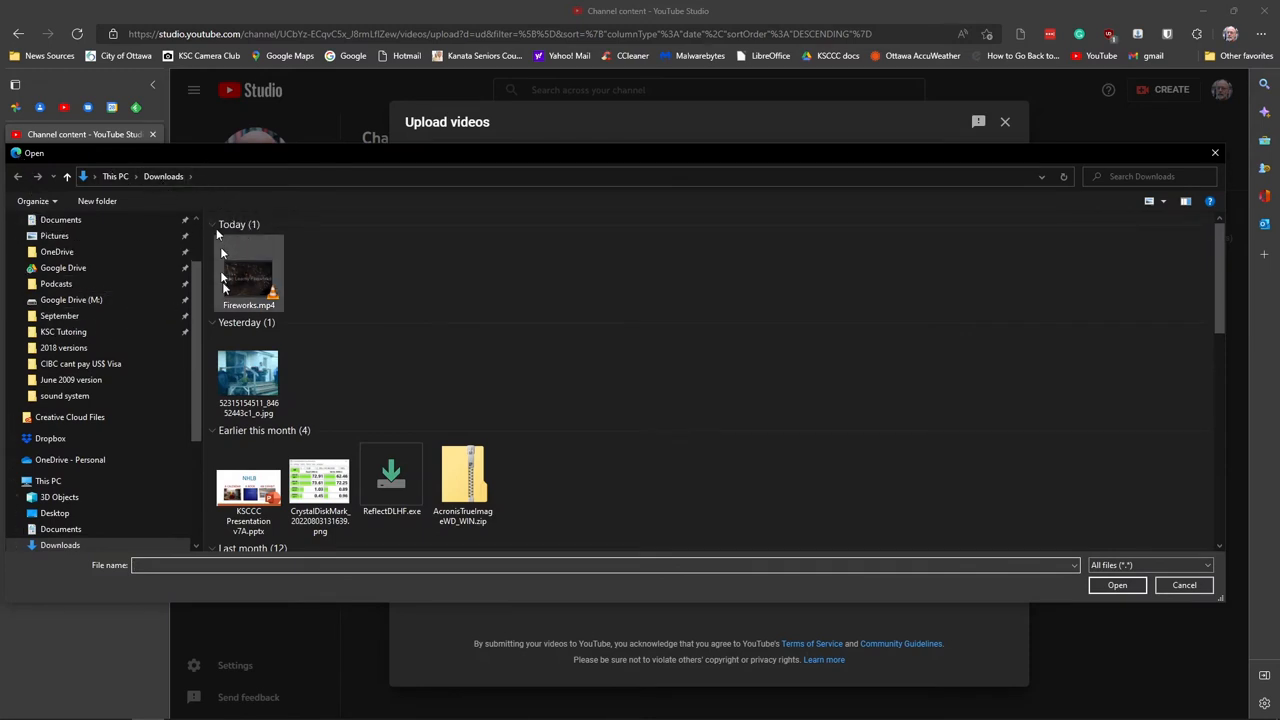
{"action": "left_click", "coordinate": [1184, 585]}
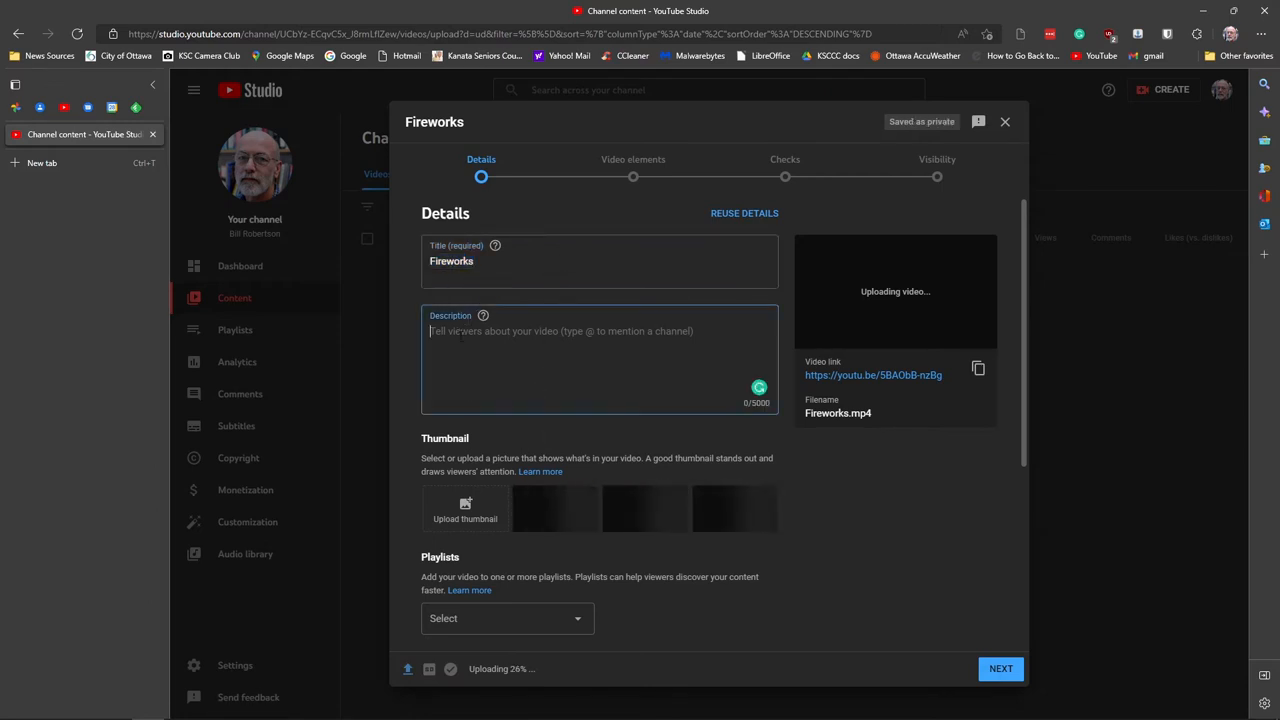
Enter 'from Catherine' as the Fireworks video description.
{"action": "type", "text": "fi"}
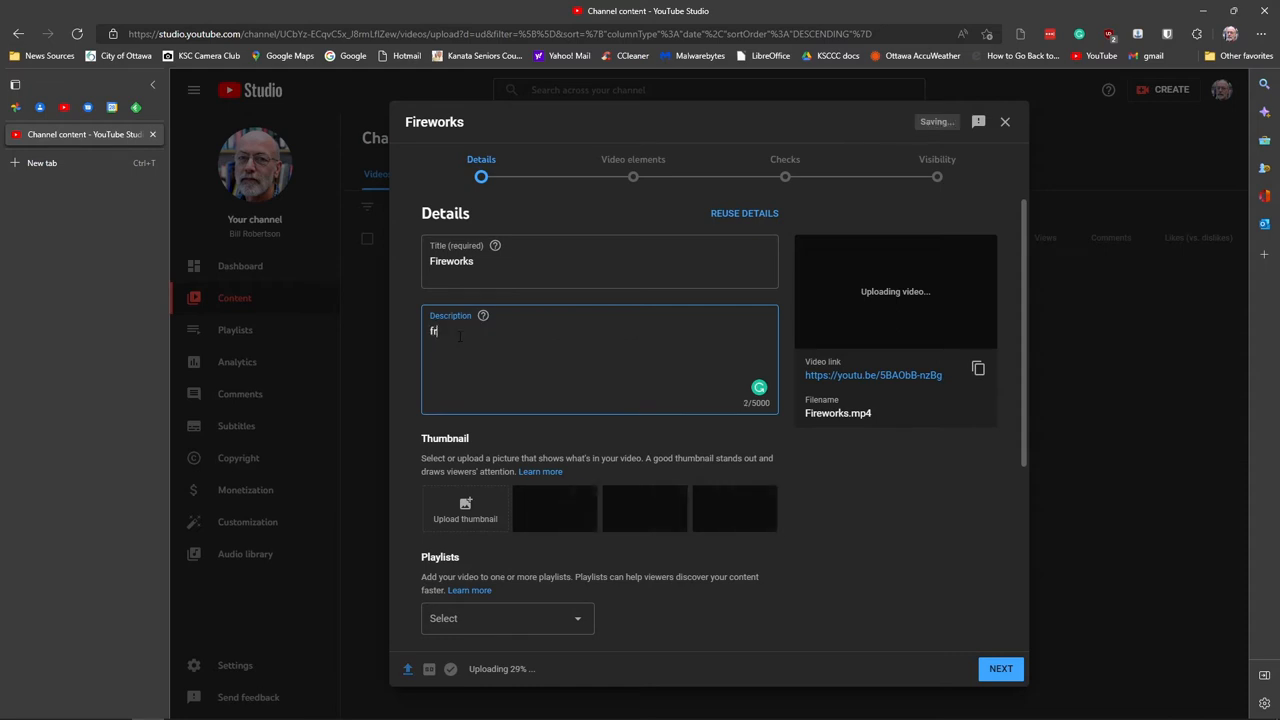
{"action": "type", "text": "rom Catherine"}
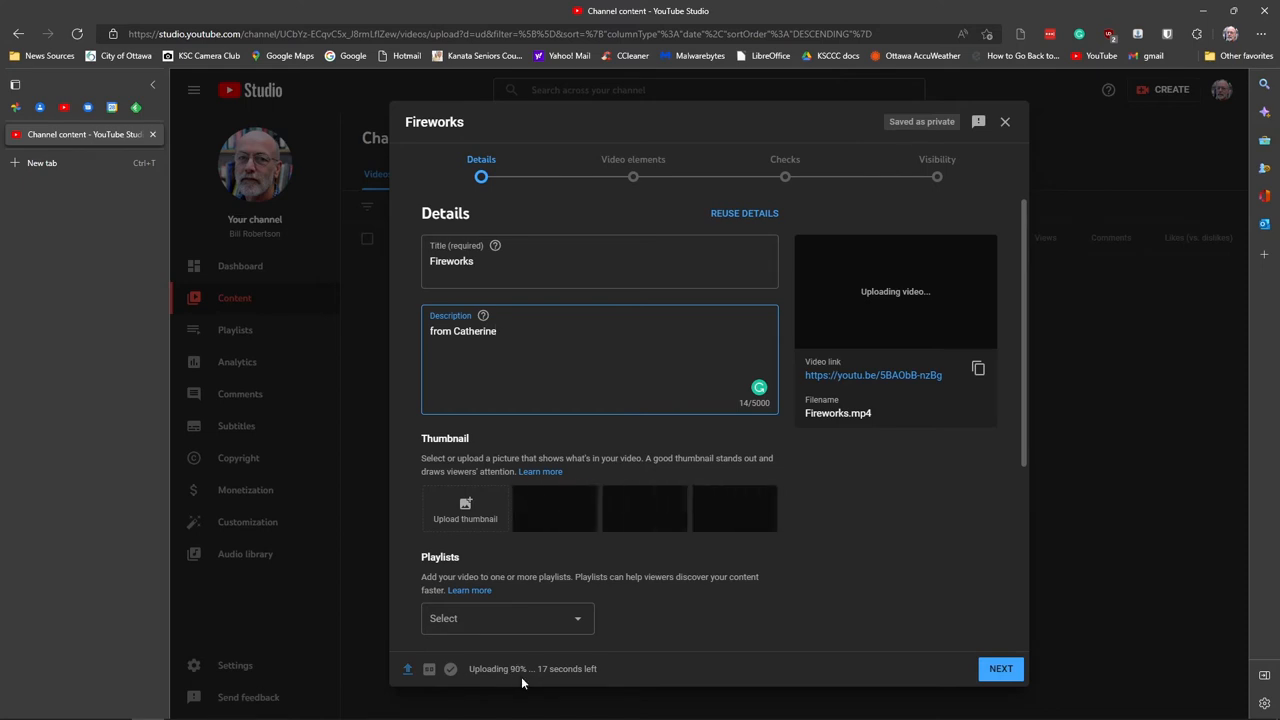
{"action": "mouse_move", "coordinate": [556, 681]}
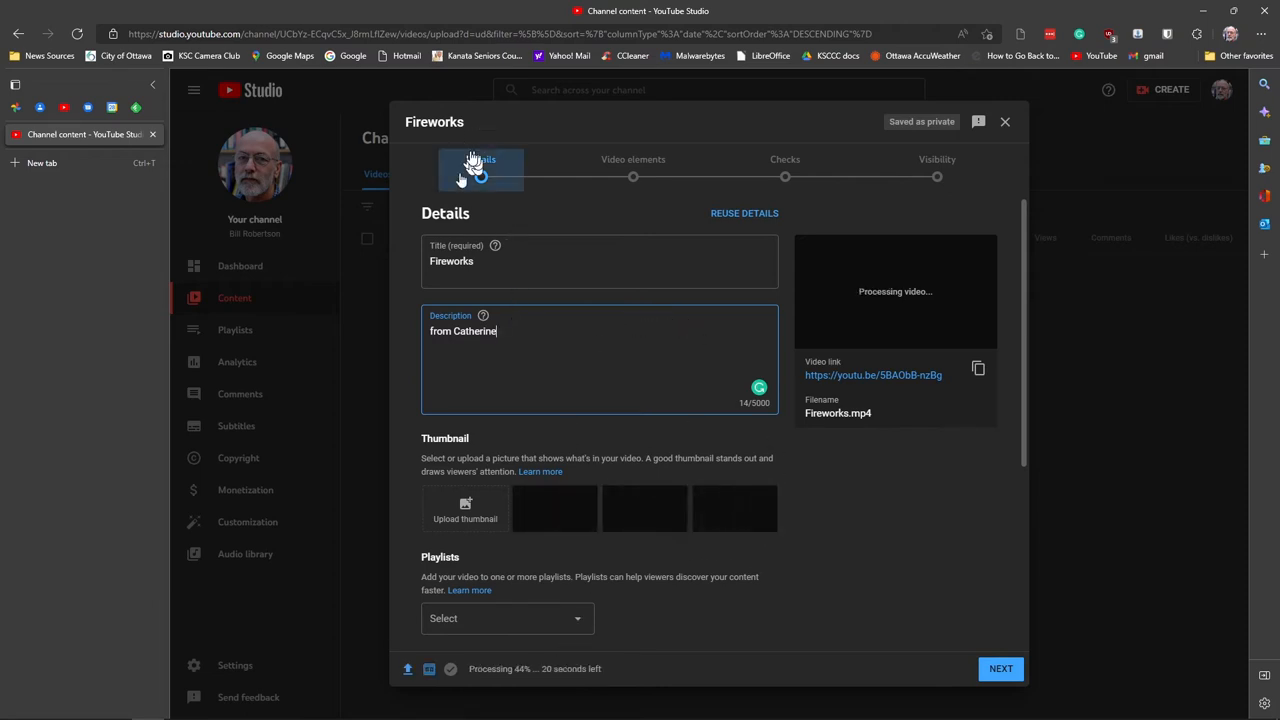
Set the Audience option to 'No, it's not made for kids'.
{"action": "scroll", "scroll_direction": "down", "scroll_amount": 3}
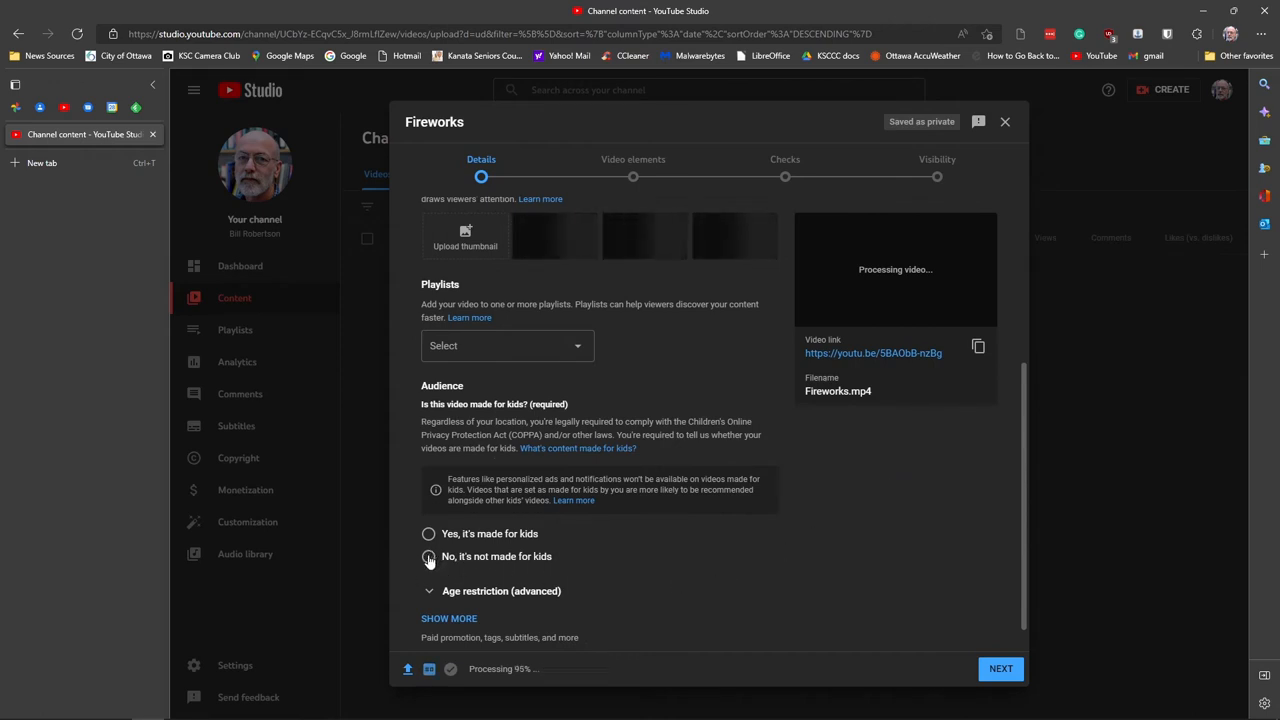
{"action": "left_click", "coordinate": [429, 556]}
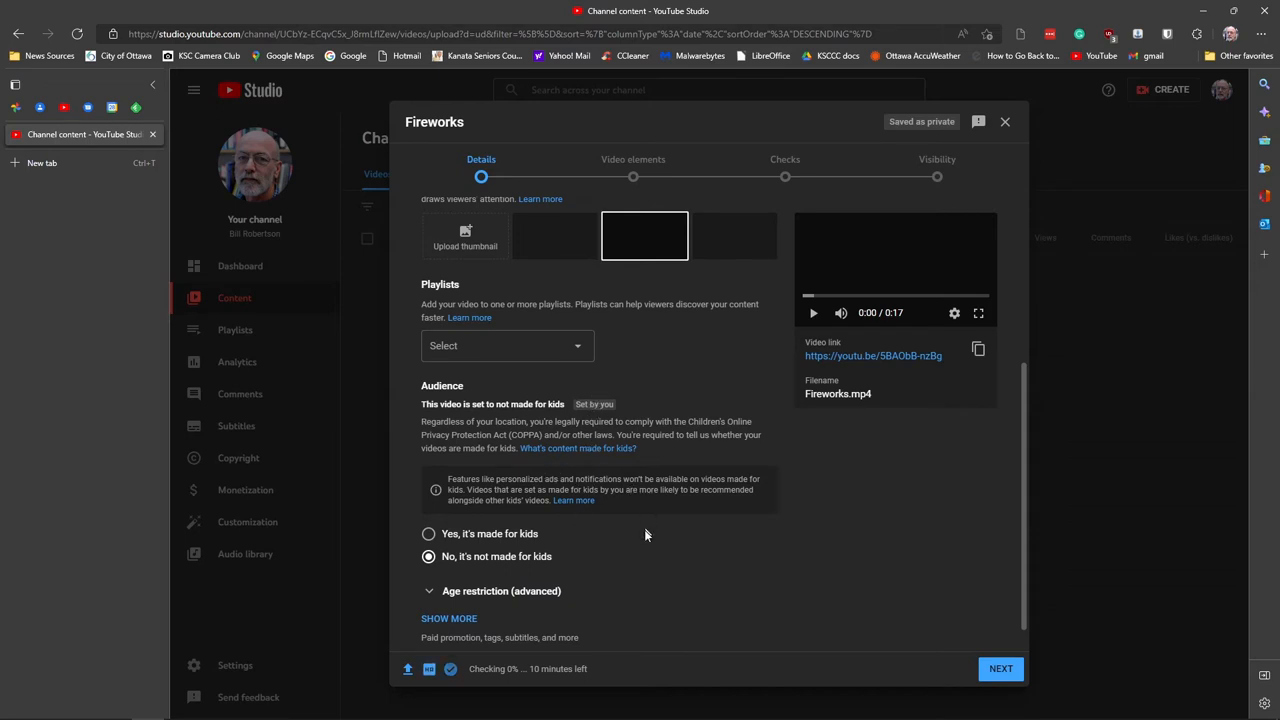
{"action": "mouse_move", "coordinate": [636, 539]}
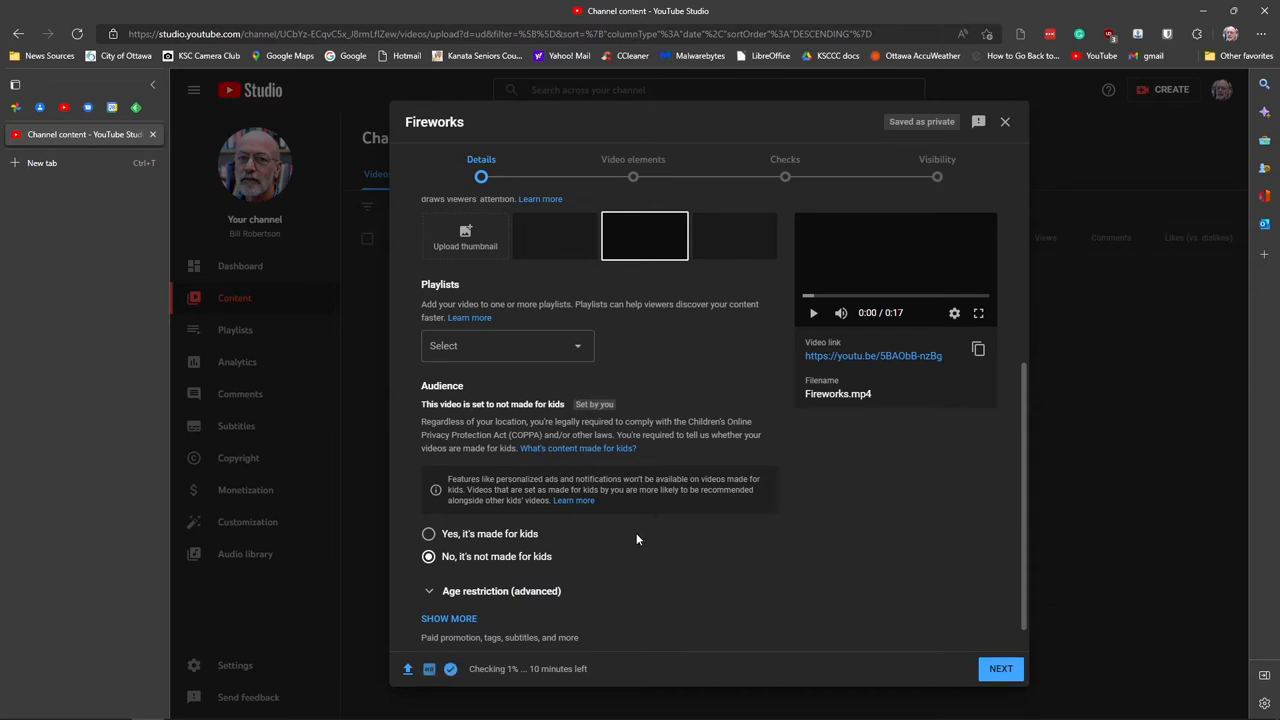
{"action": "mouse_move", "coordinate": [640, 533]}
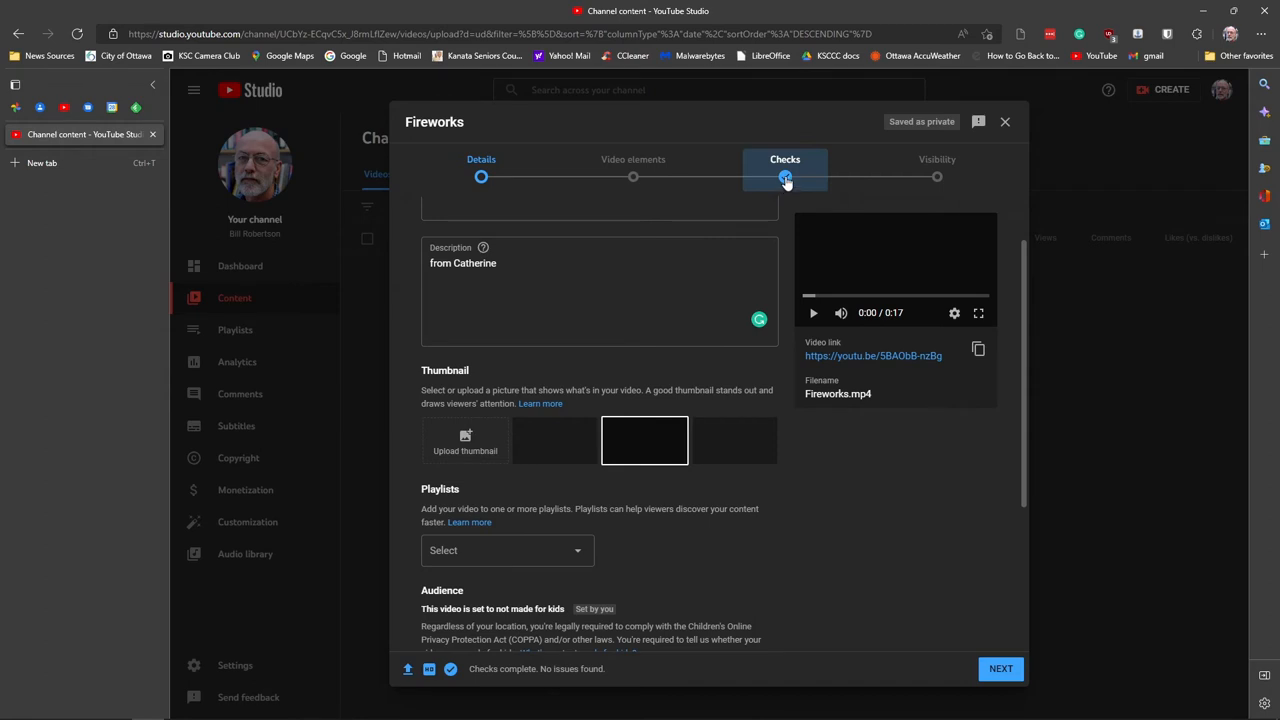
{"action": "left_click", "coordinate": [785, 159]}
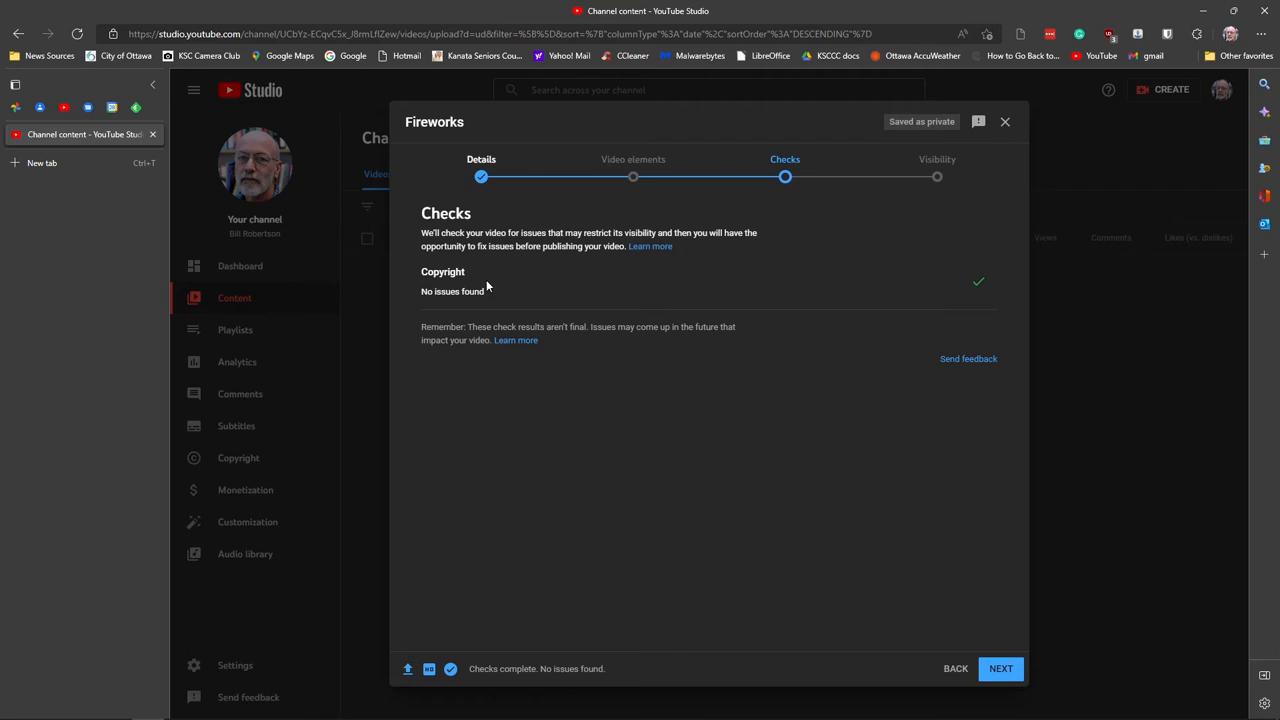
{"action": "mouse_move", "coordinate": [528, 191]}
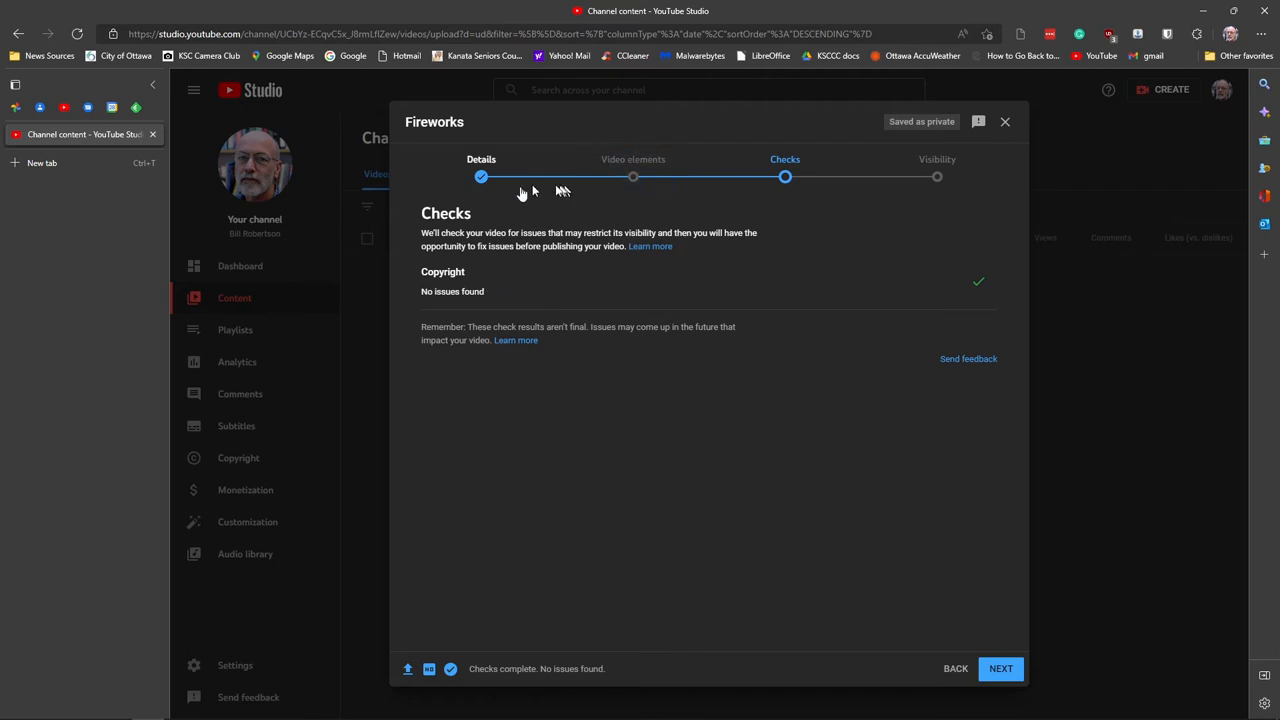
{"action": "mouse_move", "coordinate": [512, 690]}
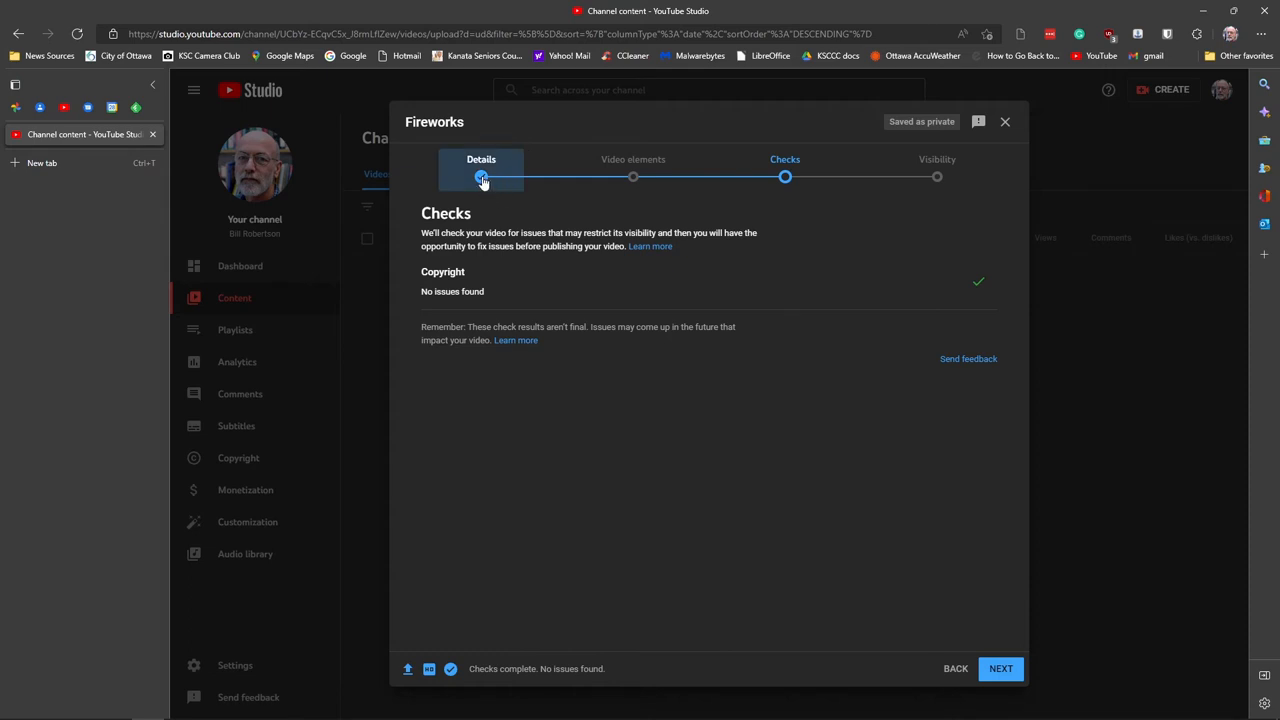
{"action": "left_click", "coordinate": [481, 159]}
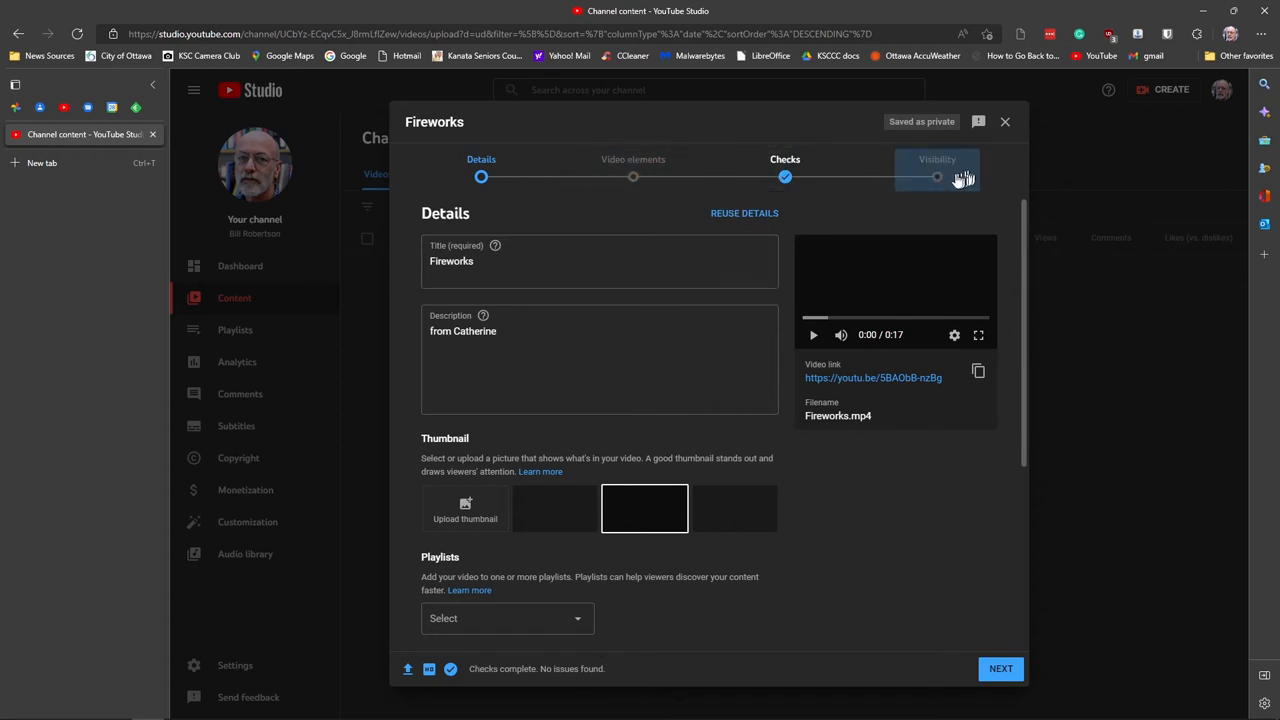
Set the Fireworks video's visibility to Unlisted.
{"action": "left_click", "coordinate": [936, 159]}
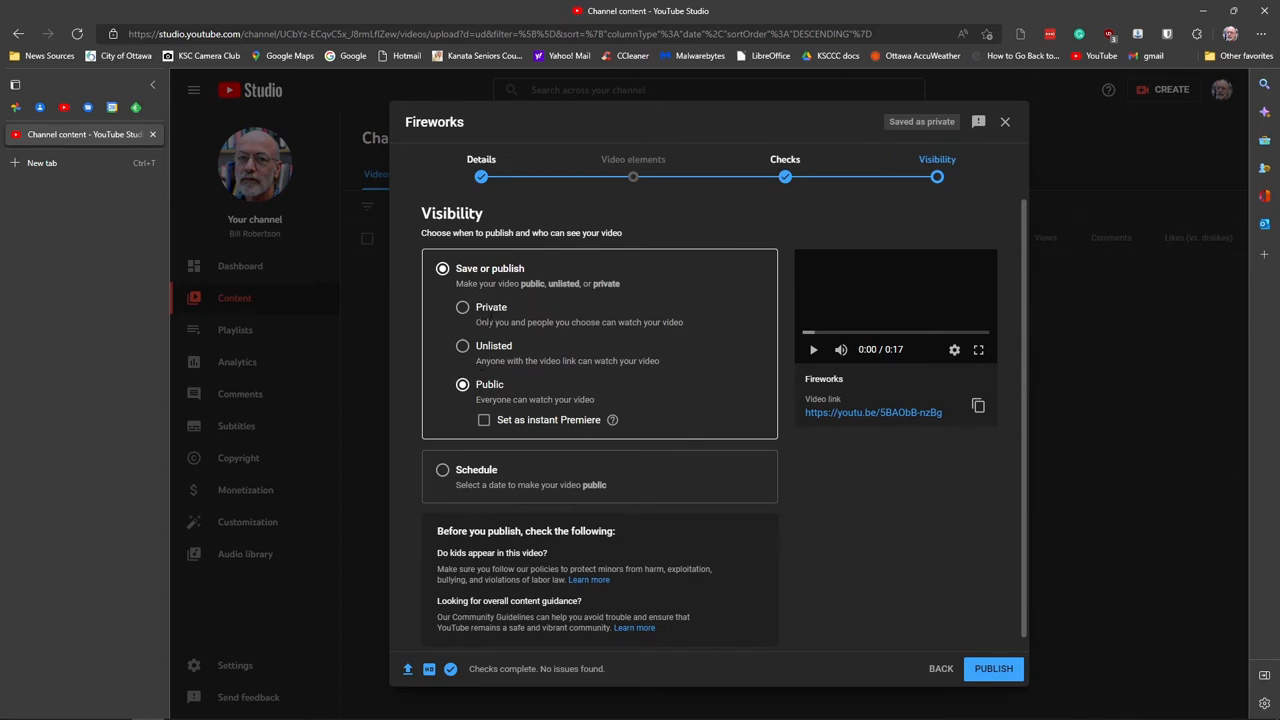
{"action": "mouse_move", "coordinate": [462, 347]}
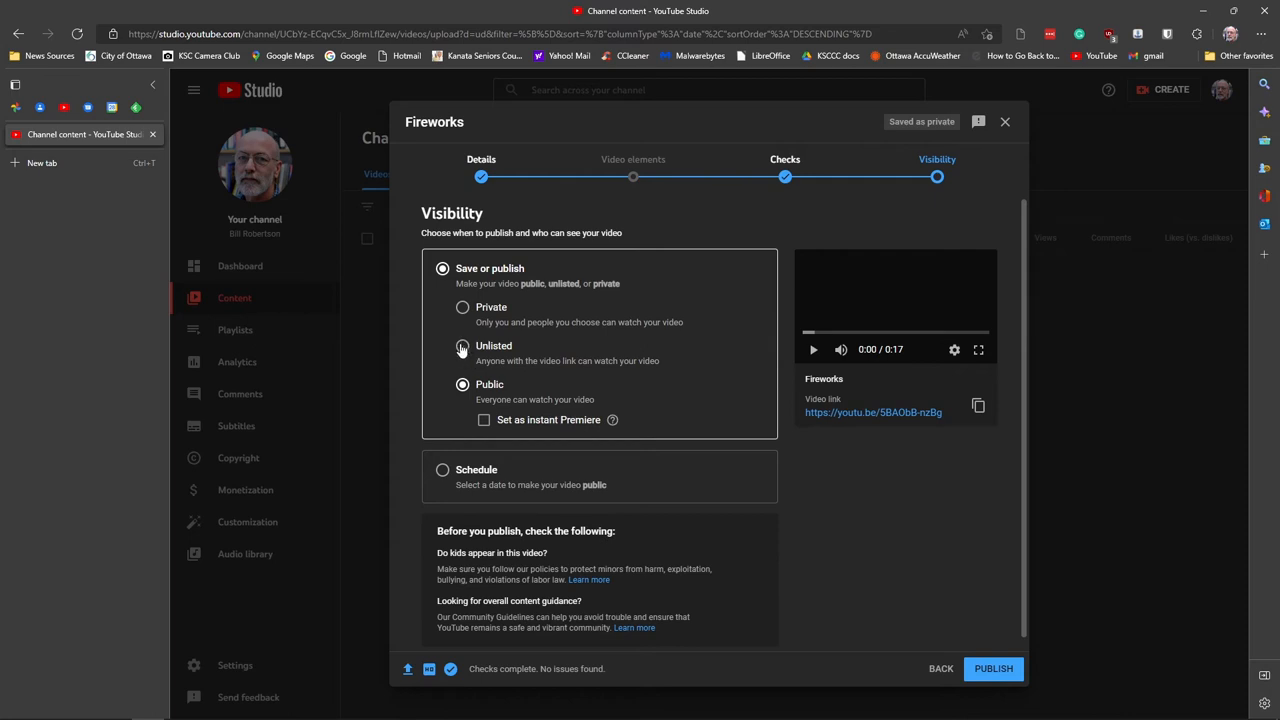
{"action": "left_click", "coordinate": [462, 345]}
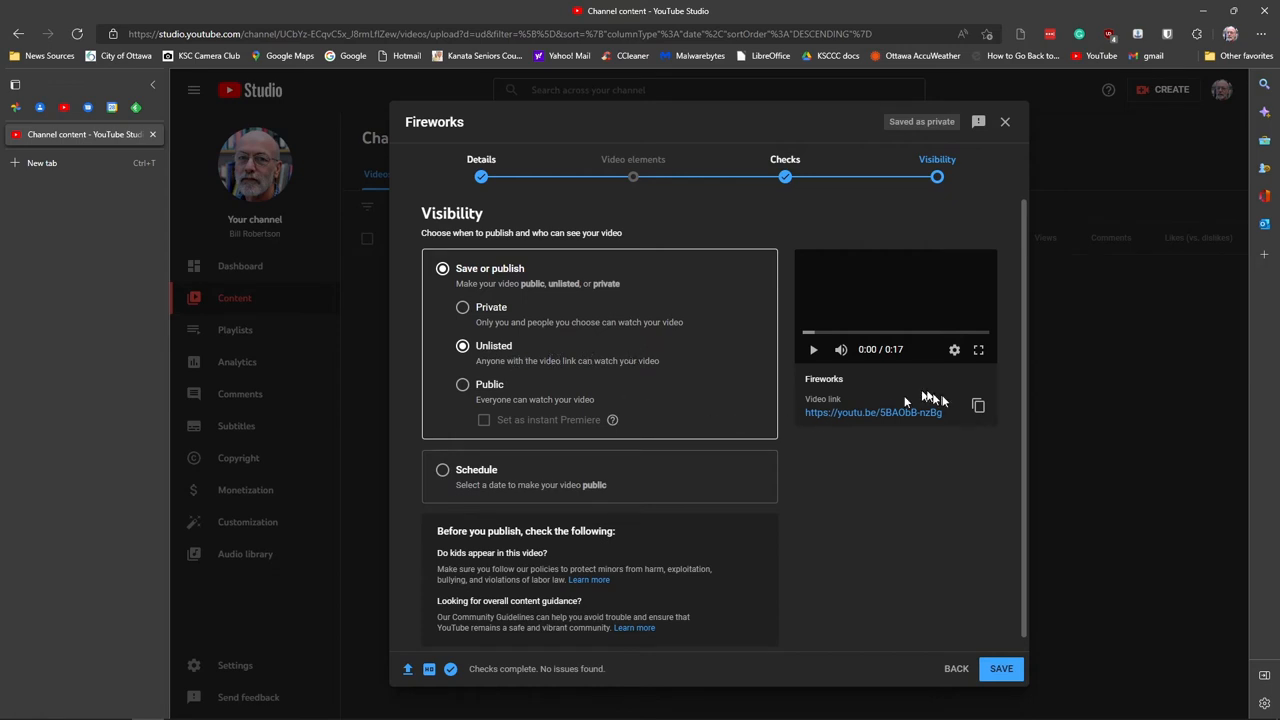
{"action": "mouse_move", "coordinate": [465, 403]}
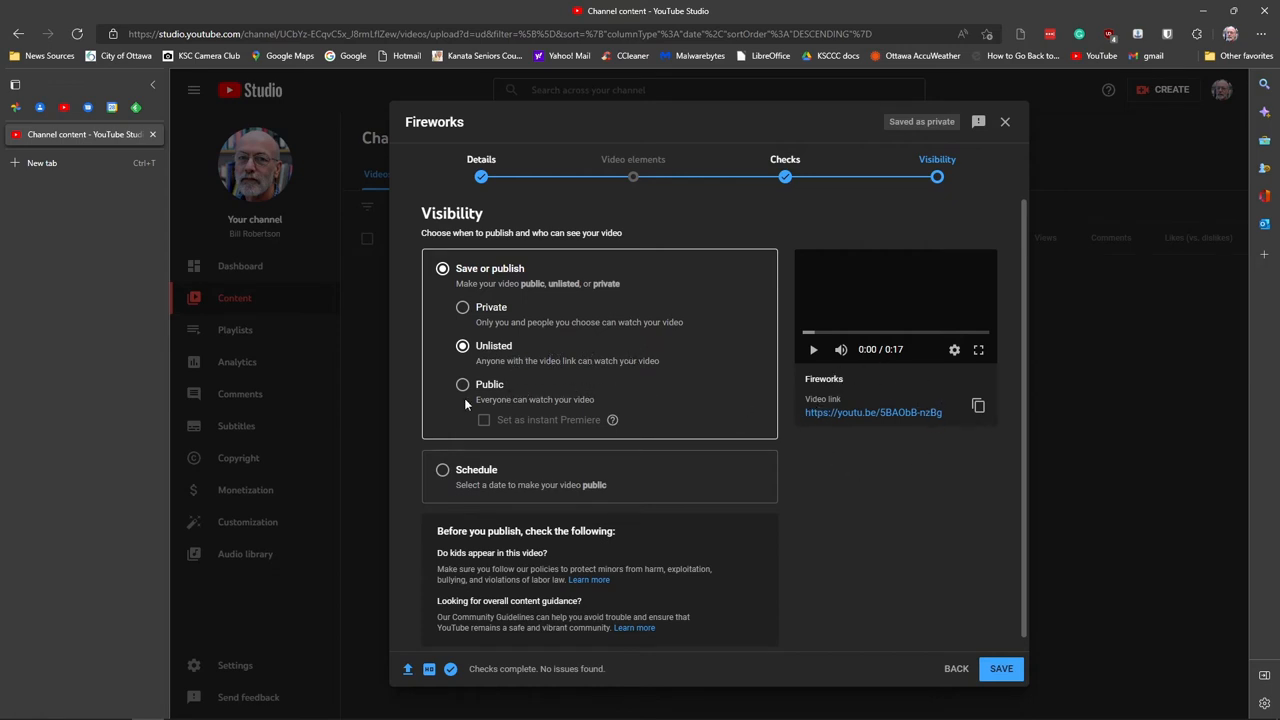
{"action": "mouse_move", "coordinate": [478, 448]}
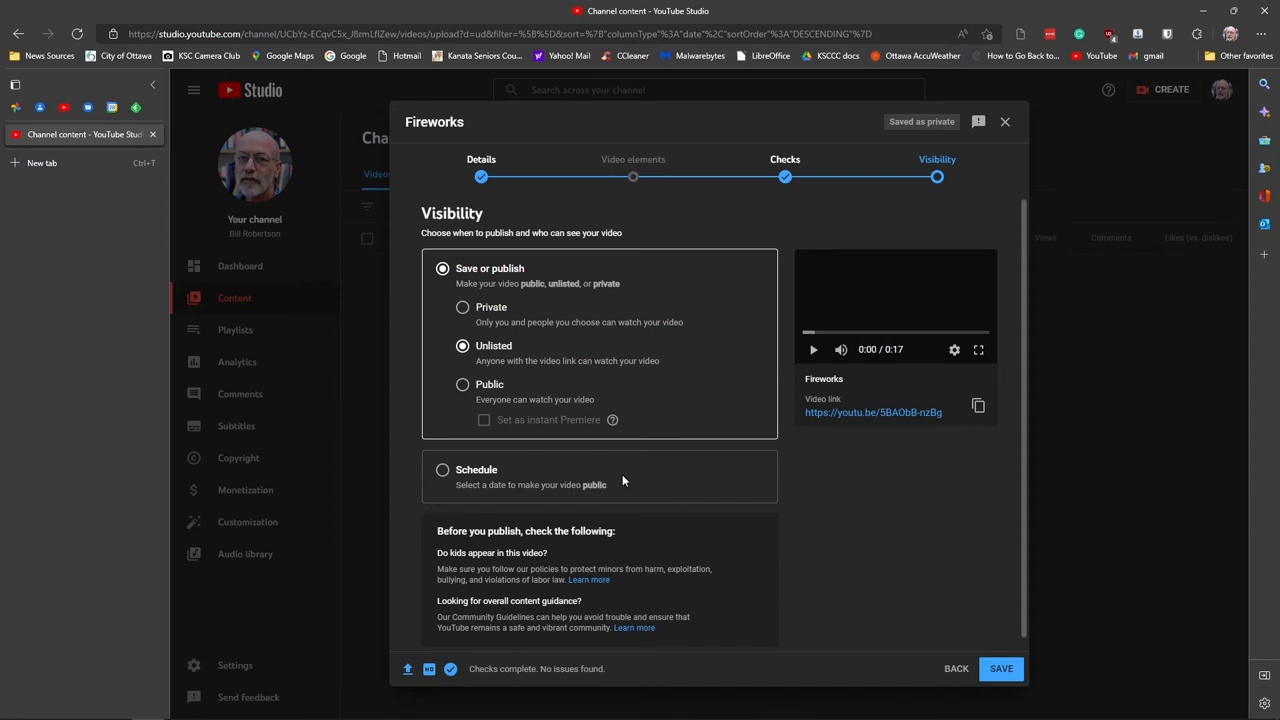
{"action": "mouse_move", "coordinate": [623, 483]}
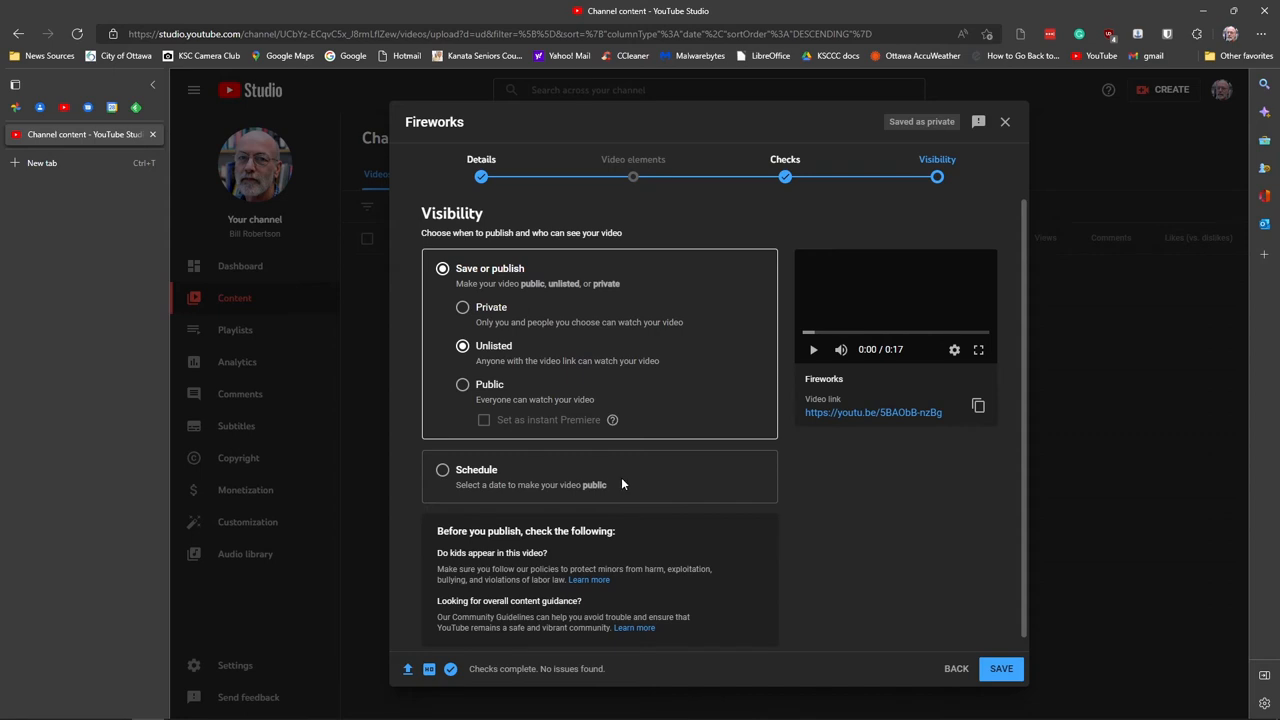
{"action": "mouse_move", "coordinate": [622, 471]}
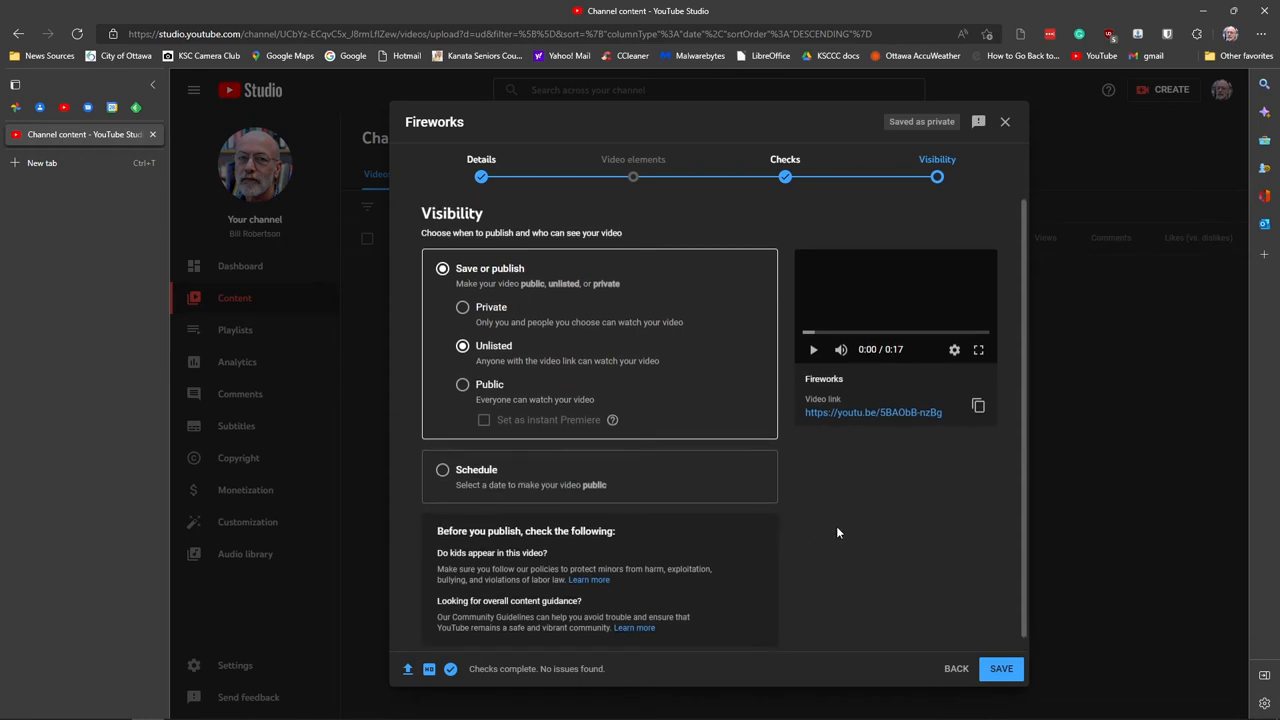
{"action": "mouse_move", "coordinate": [633, 177]}
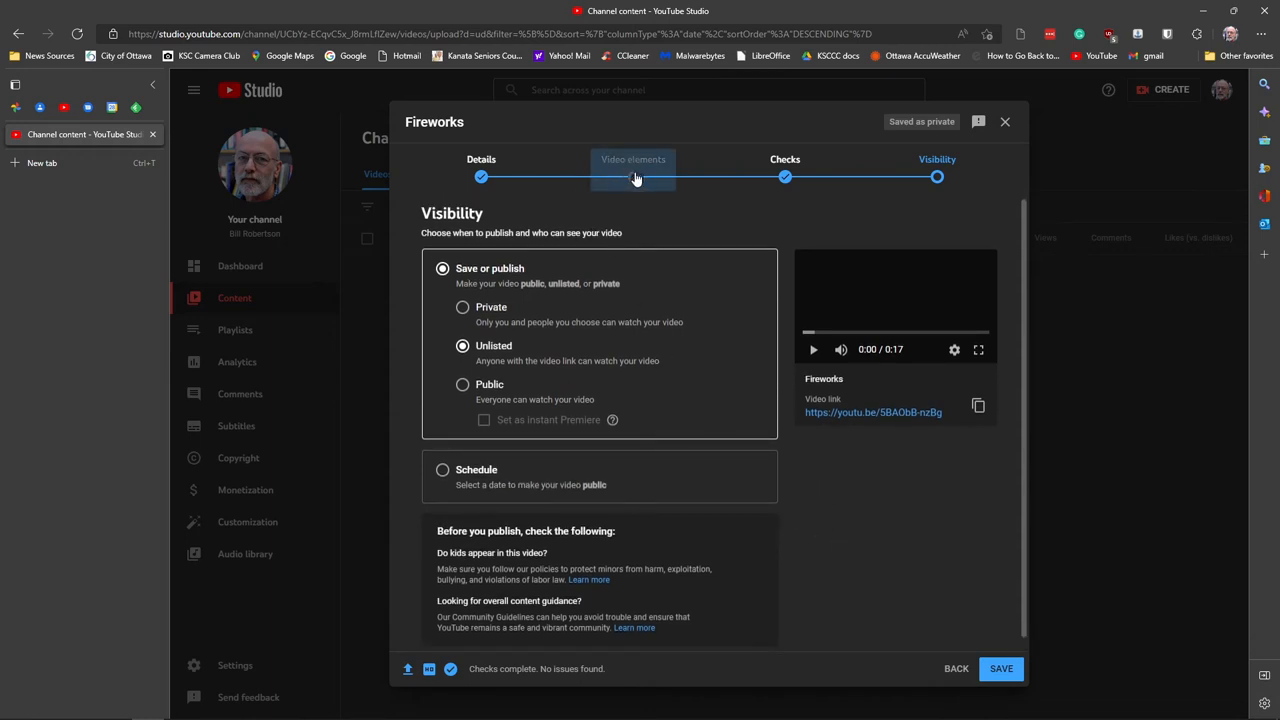
{"action": "left_click", "coordinate": [633, 159]}
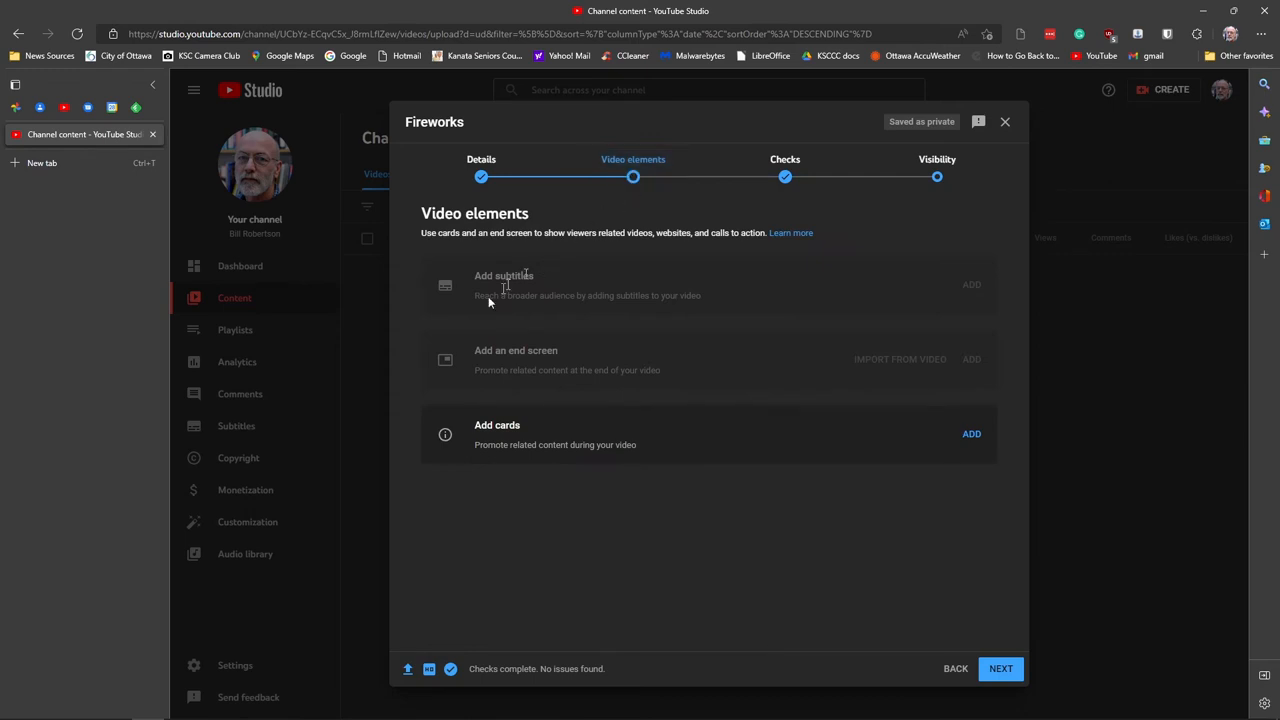
{"action": "mouse_move", "coordinate": [516, 363]}
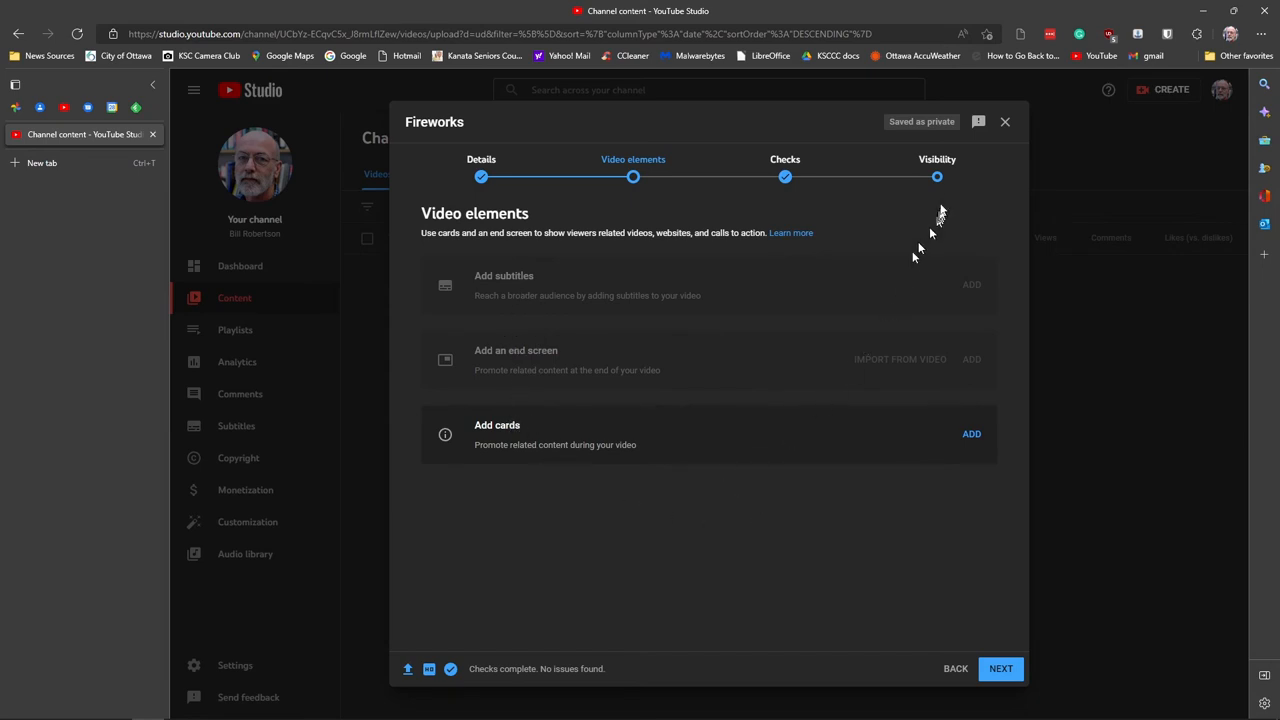
{"action": "left_click", "coordinate": [1000, 668]}
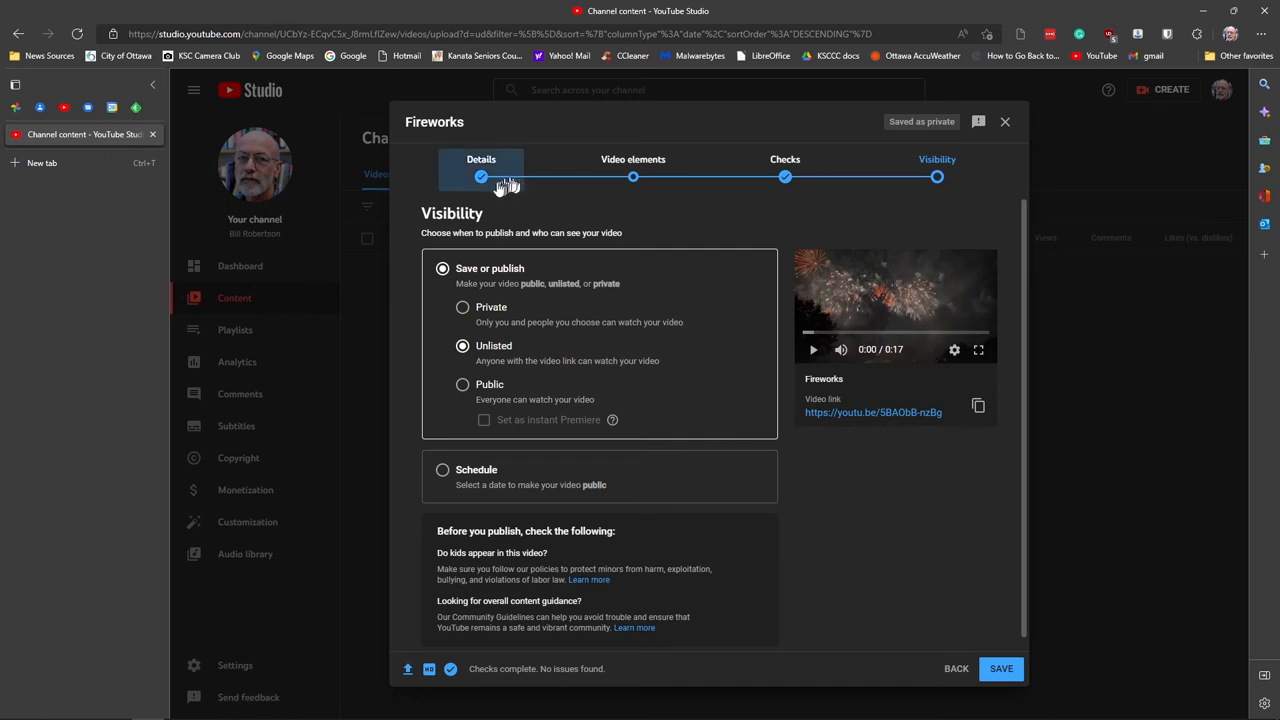
Return to the Details step to review title, description and thumbnails.
{"action": "left_click", "coordinate": [481, 159]}
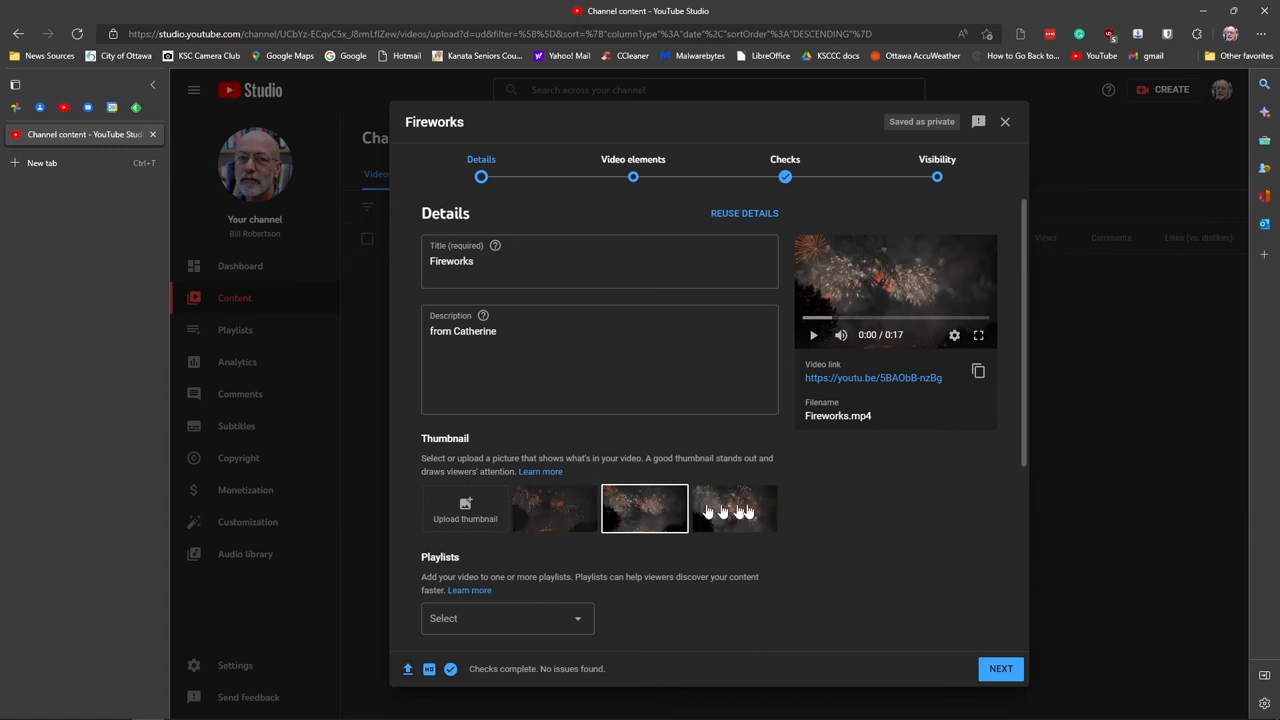
{"action": "mouse_move", "coordinate": [464, 508]}
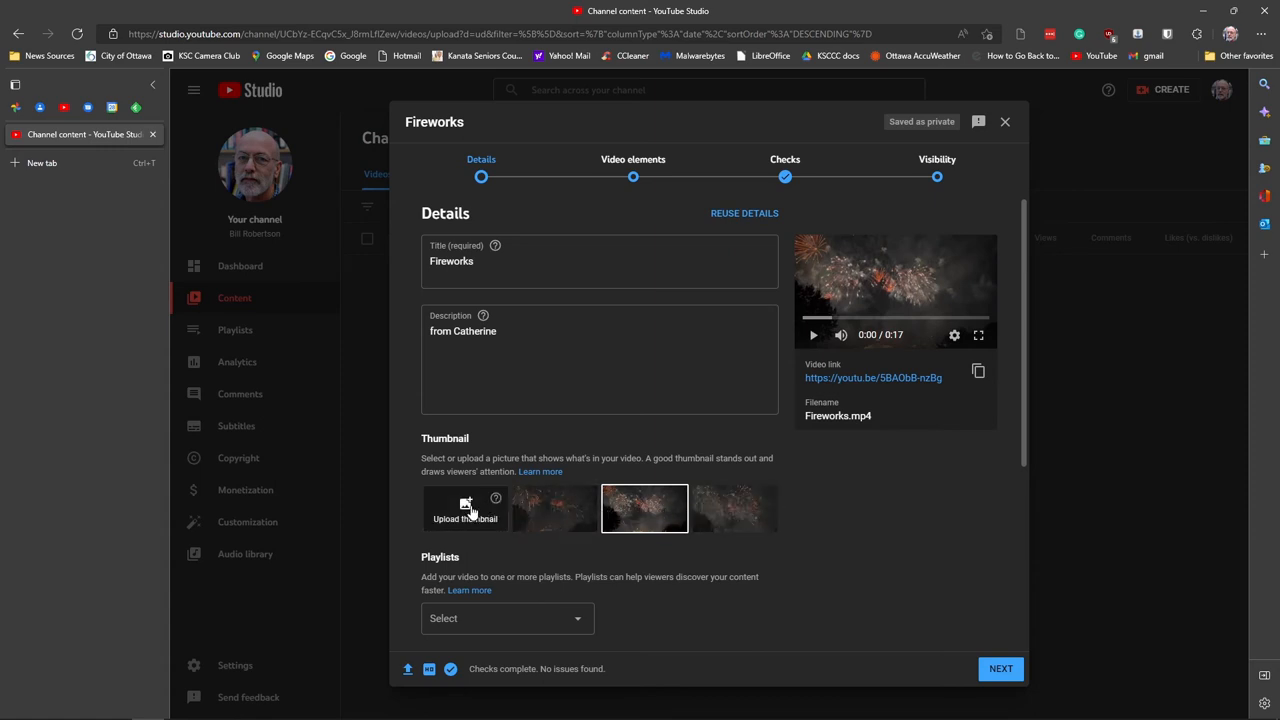
{"action": "mouse_move", "coordinate": [465, 505]}
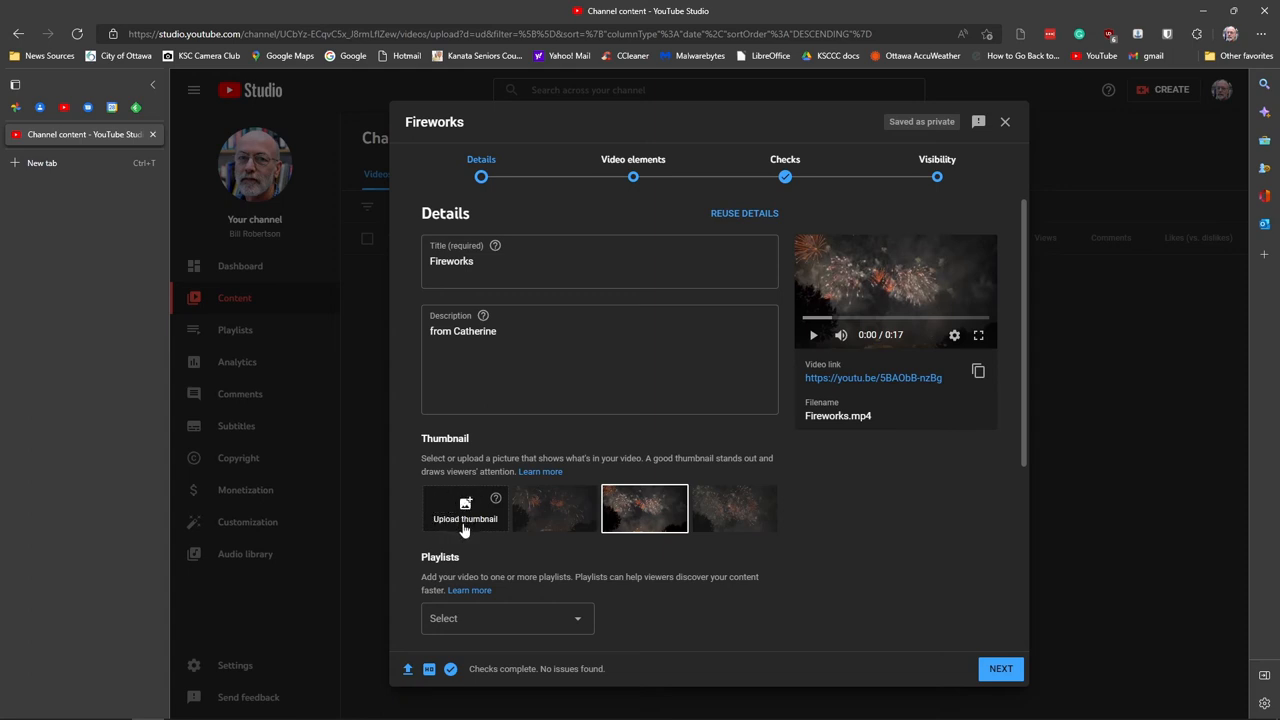
{"action": "mouse_move", "coordinate": [612, 518]}
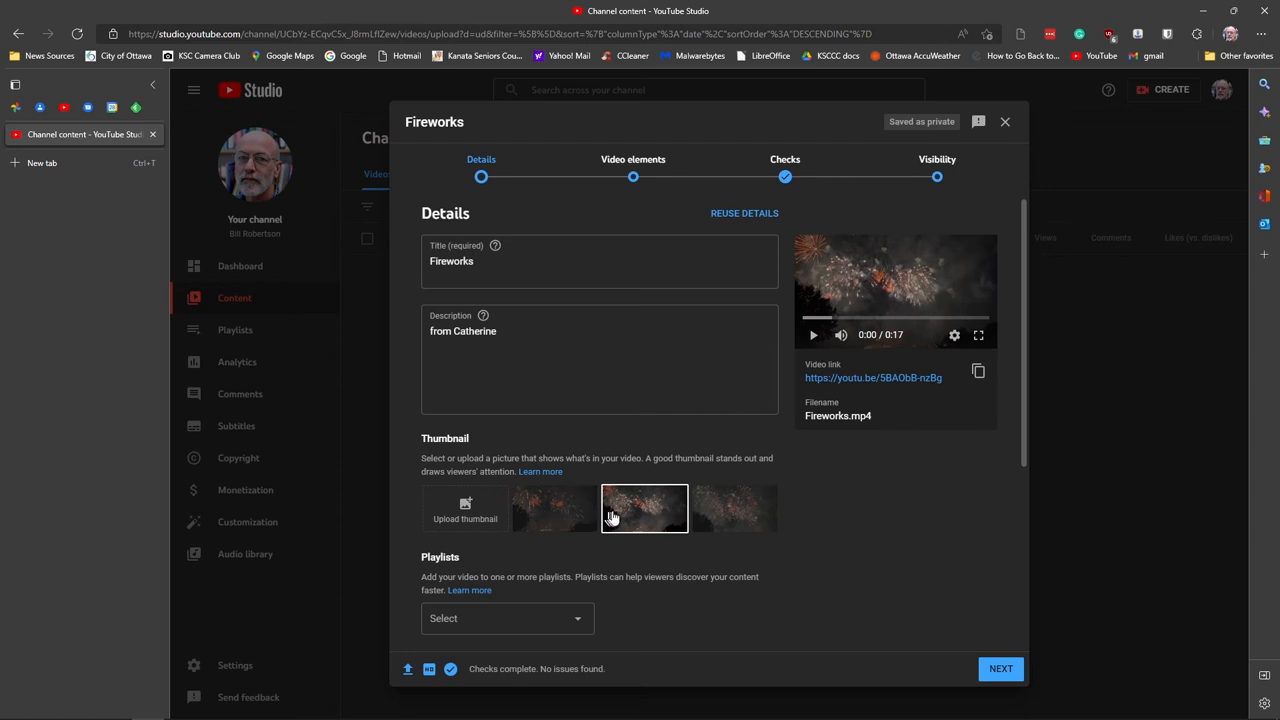
{"action": "mouse_move", "coordinate": [610, 514]}
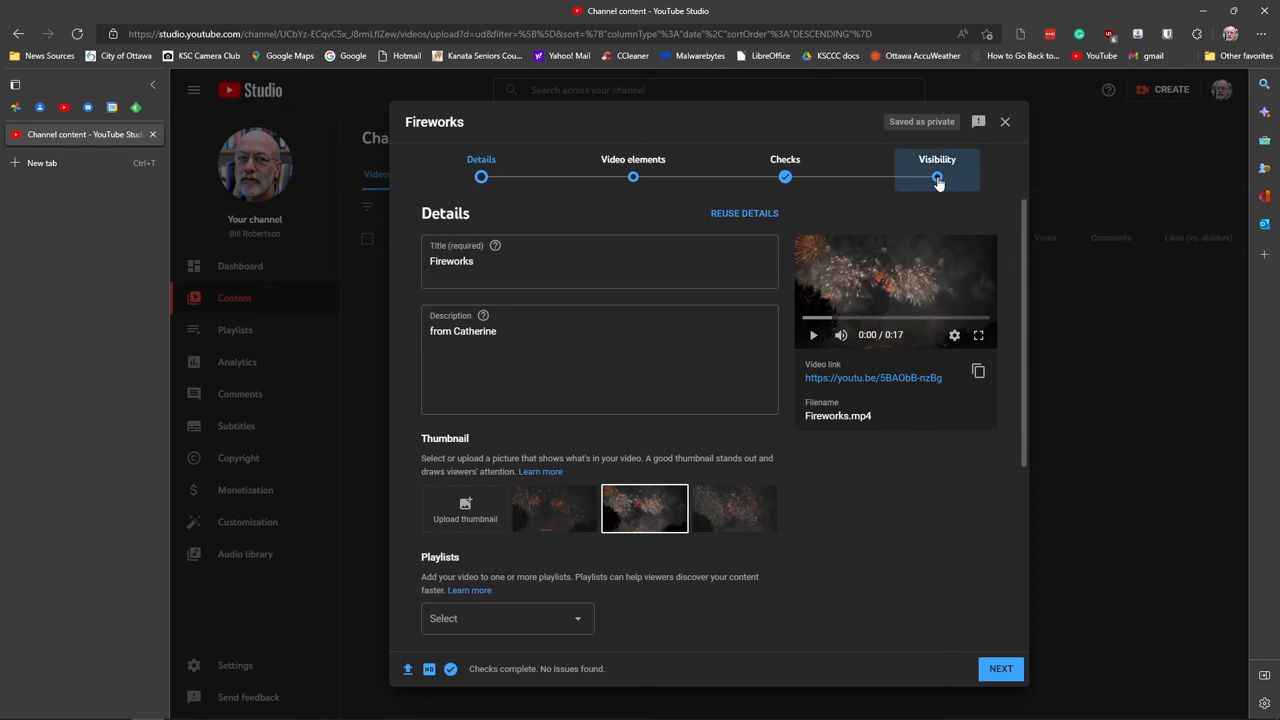
Copy the Unlisted video's link from Visibility and save the upload.
{"action": "left_click", "coordinate": [937, 165]}
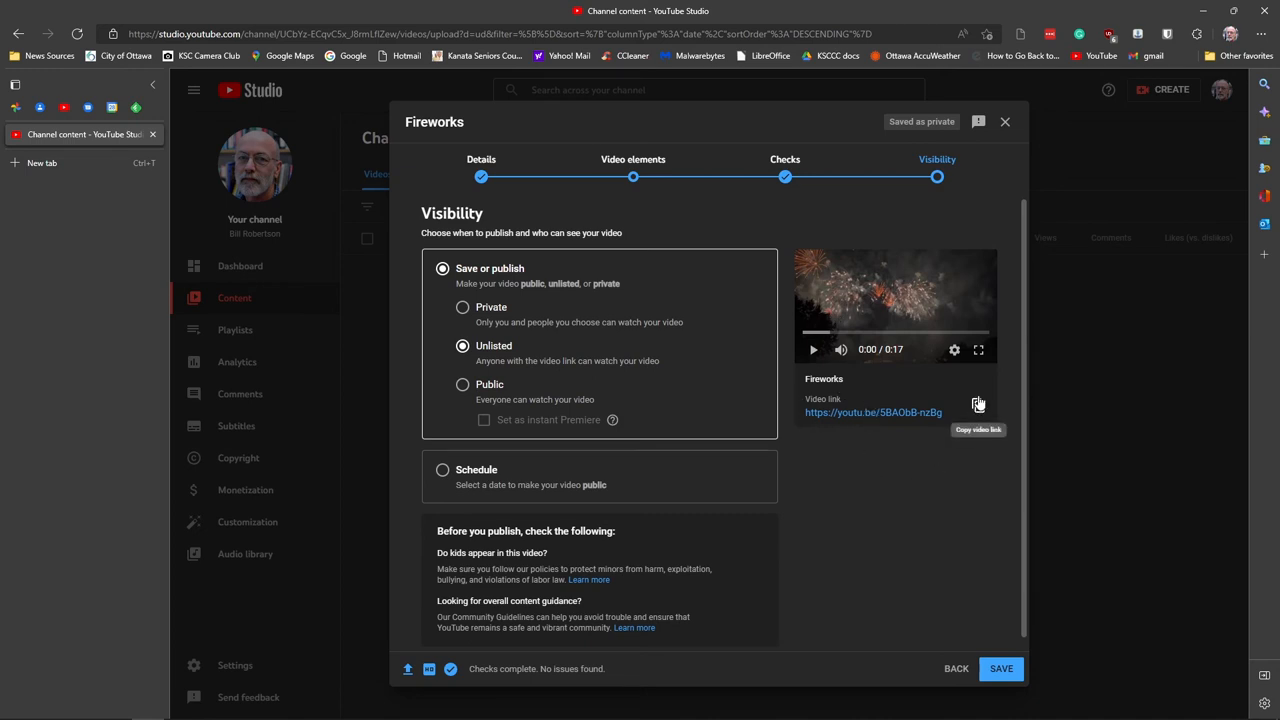
{"action": "left_click", "coordinate": [978, 405]}
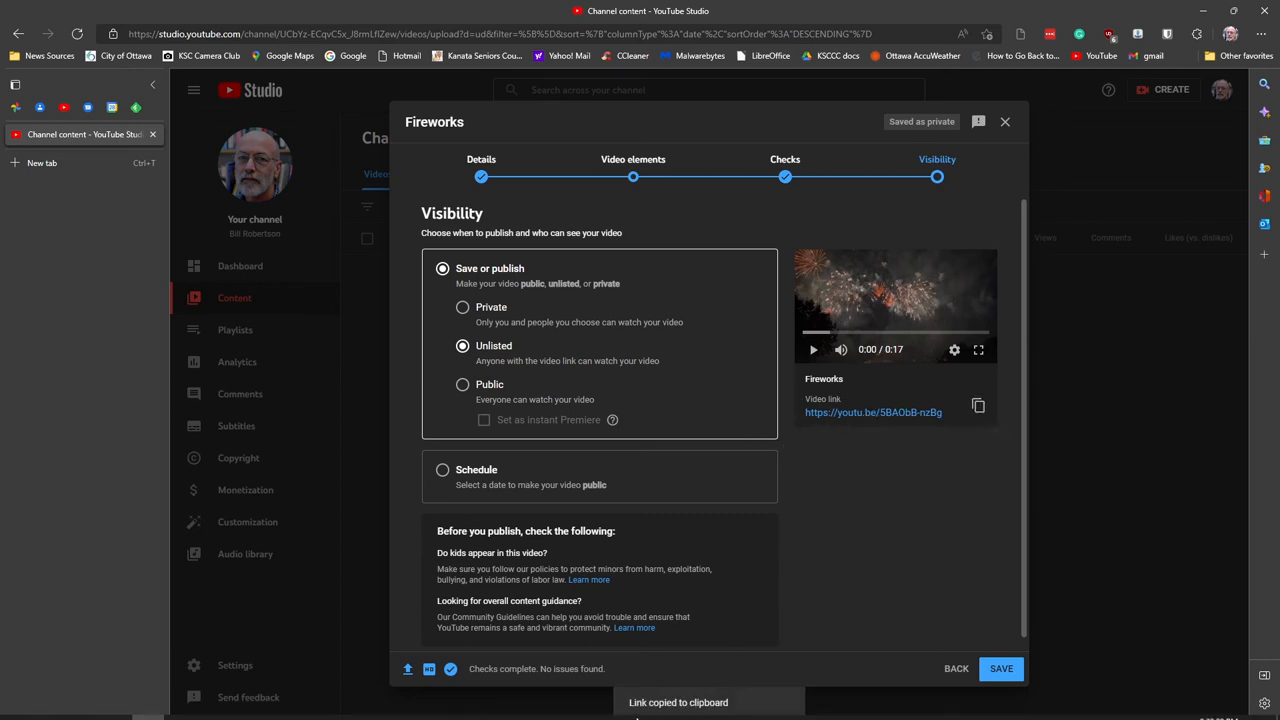
{"action": "left_click", "coordinate": [1000, 668]}
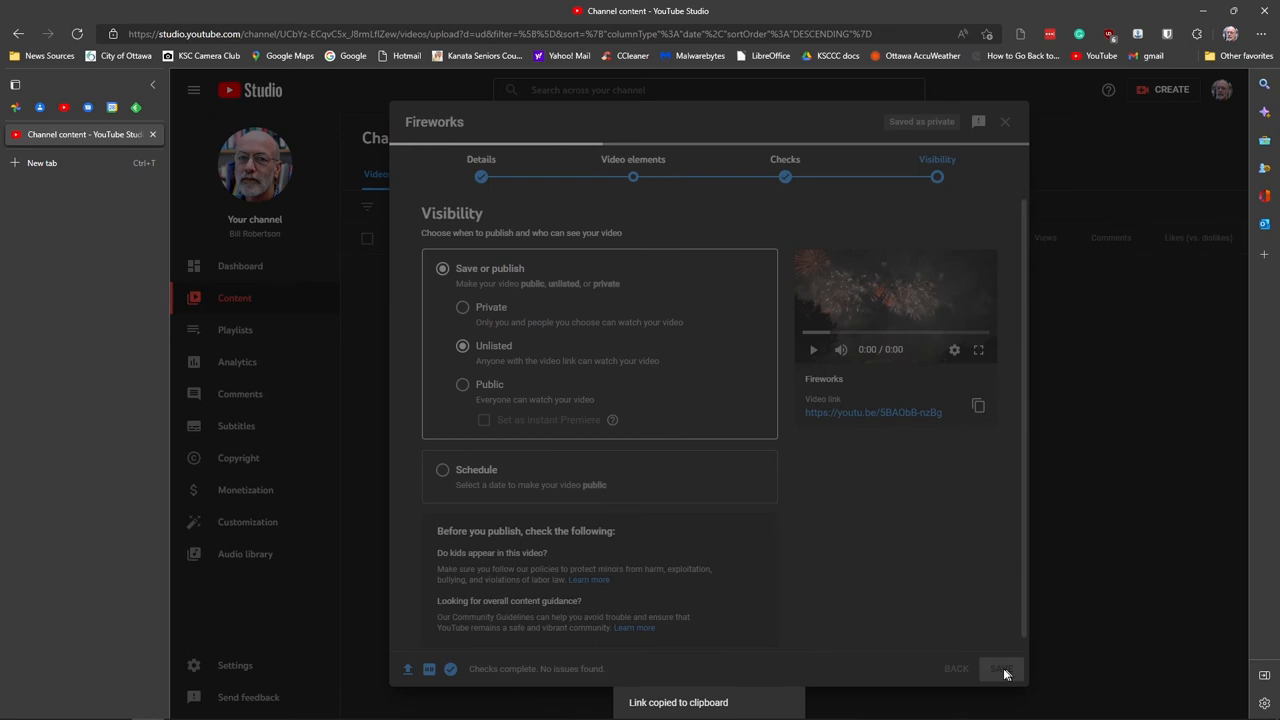
Confirm publishing the Fireworks video and switch to the Gmail window.
{"action": "left_click", "coordinate": [1000, 668]}
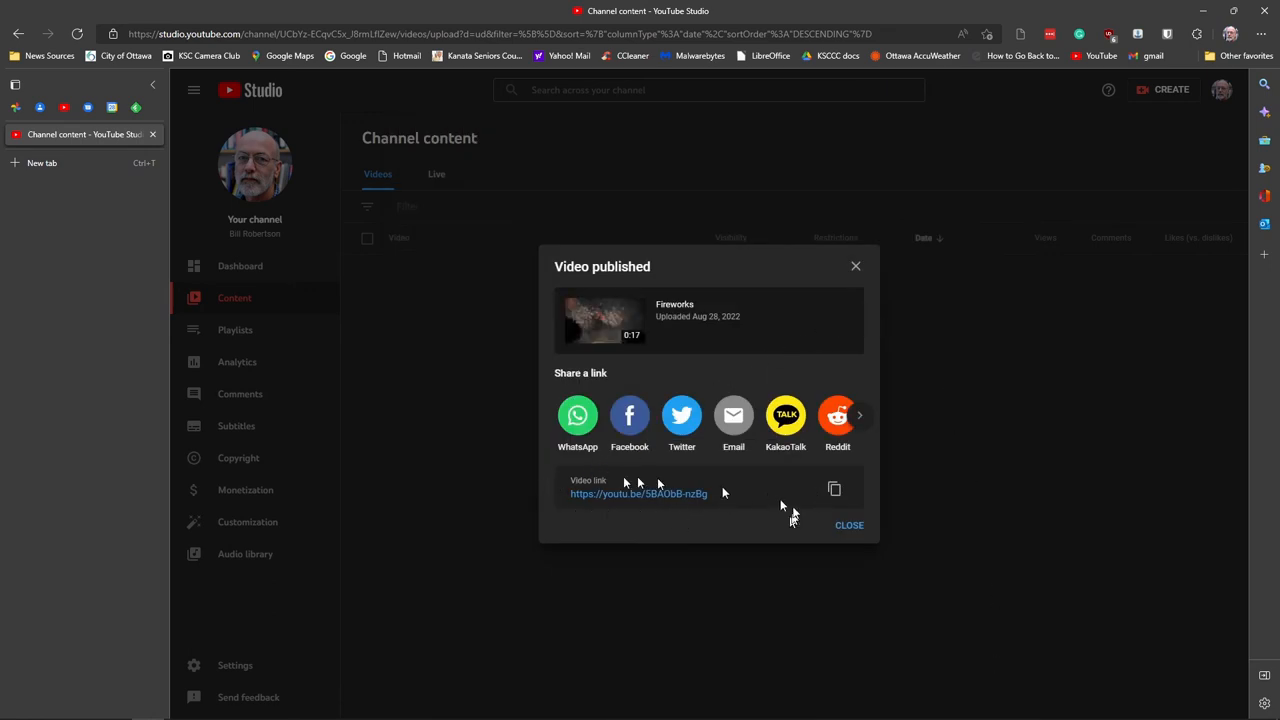
{"action": "mouse_move", "coordinate": [352, 255]}
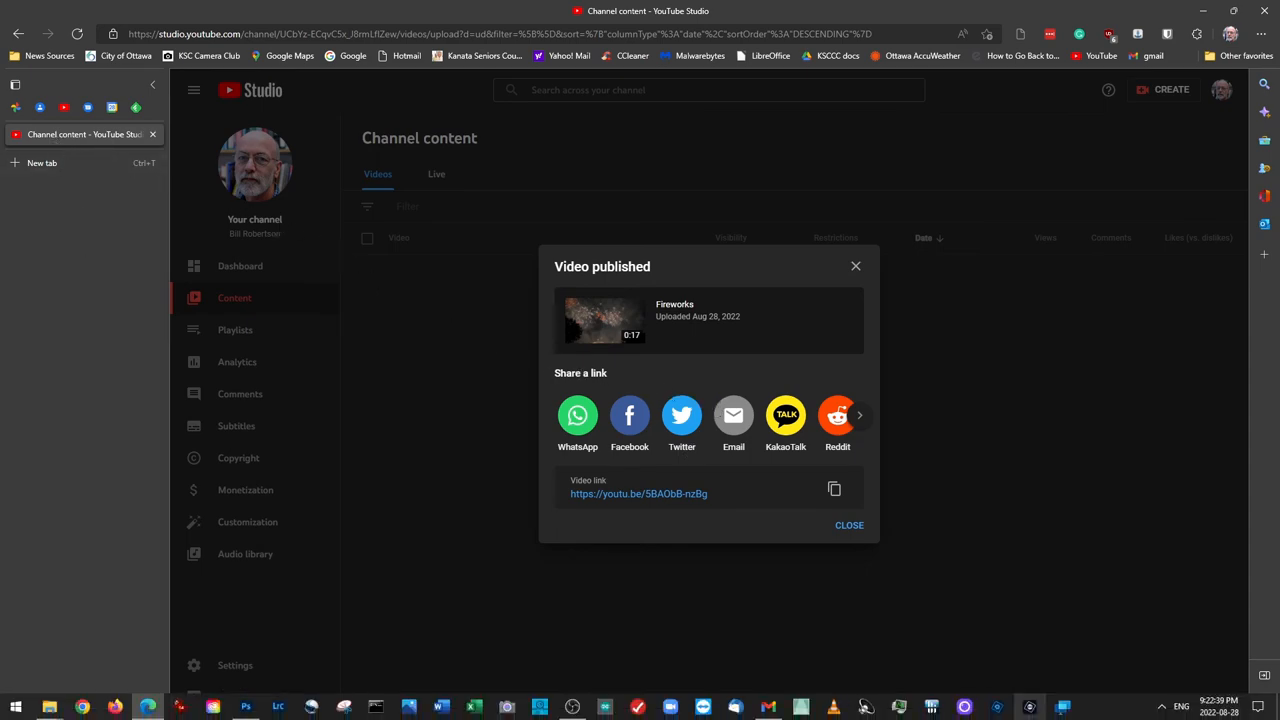
{"action": "left_click", "coordinate": [734, 707]}
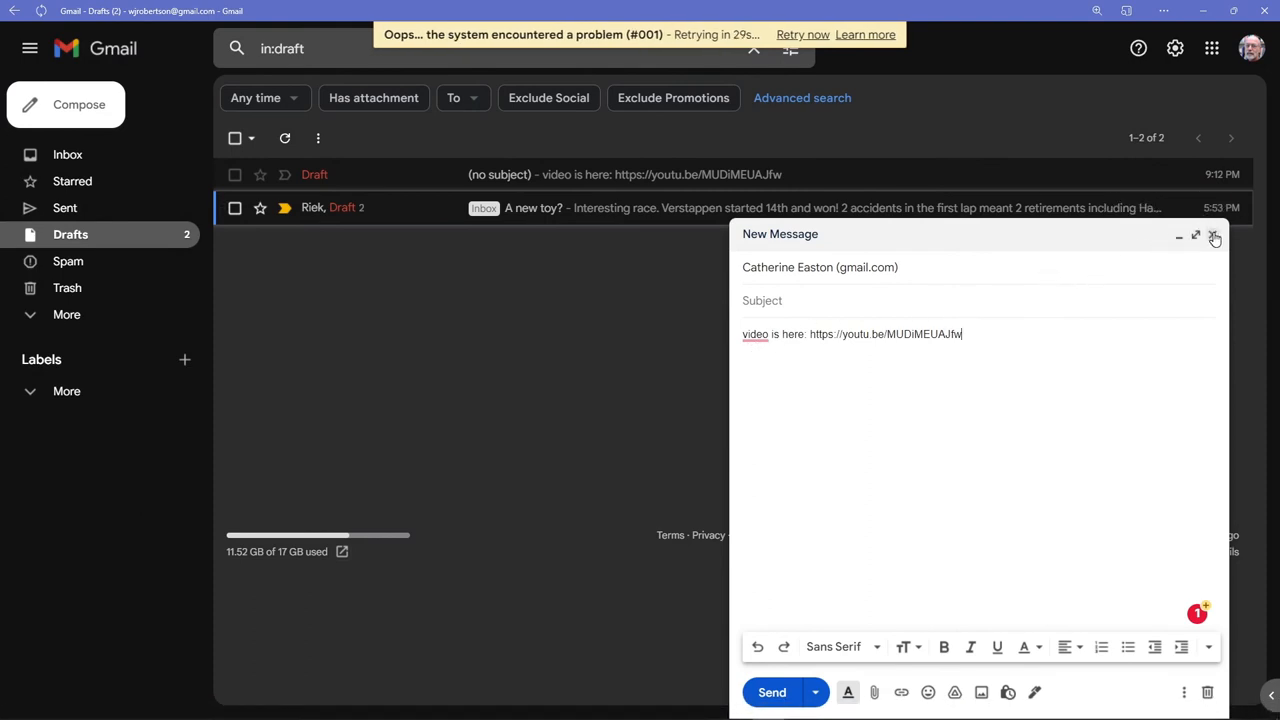
Close the old draft and compose a new email to 'cather'.
{"action": "left_click", "coordinate": [1214, 237]}
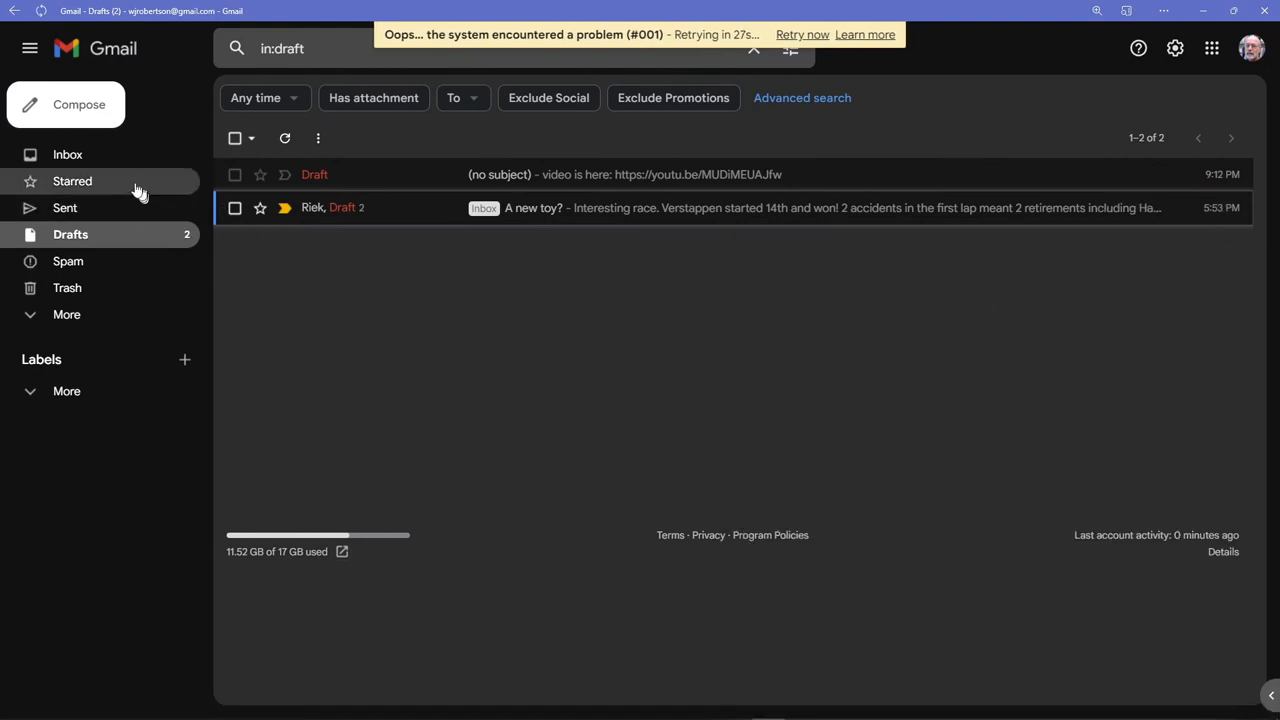
{"action": "left_click", "coordinate": [65, 104]}
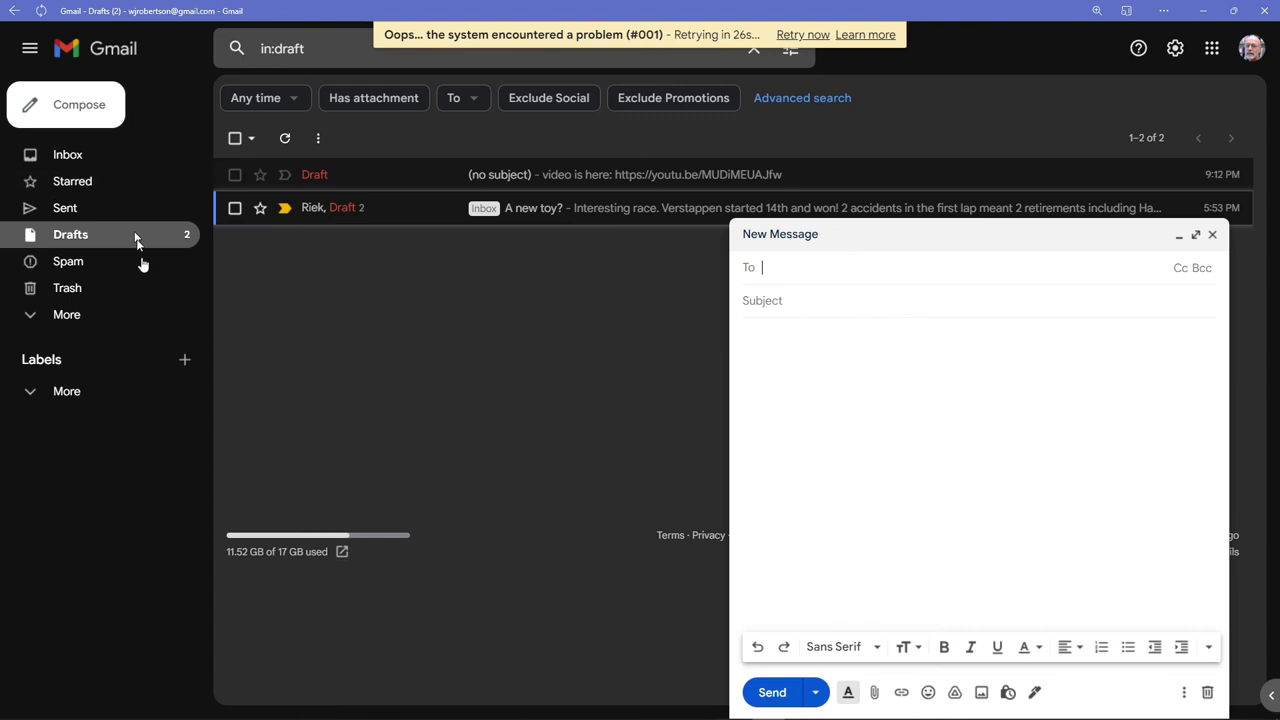
{"action": "type", "text": "cather"}
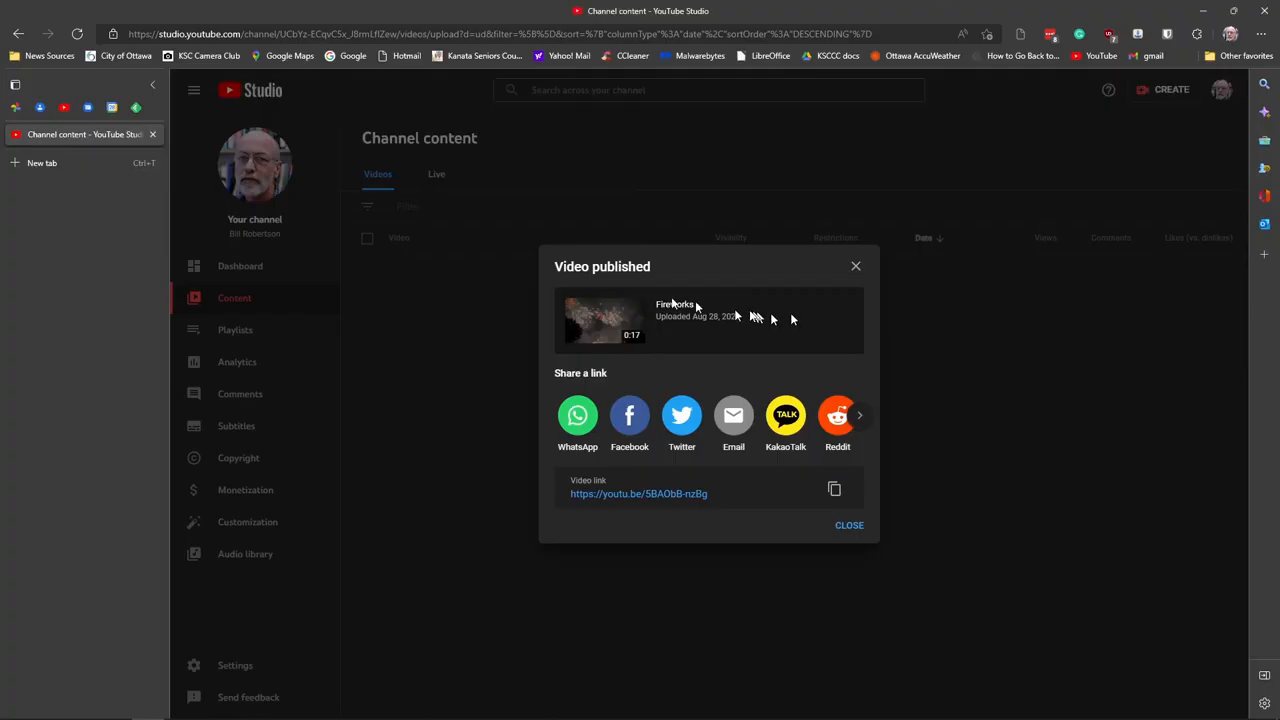
{"action": "mouse_move", "coordinate": [85, 190]}
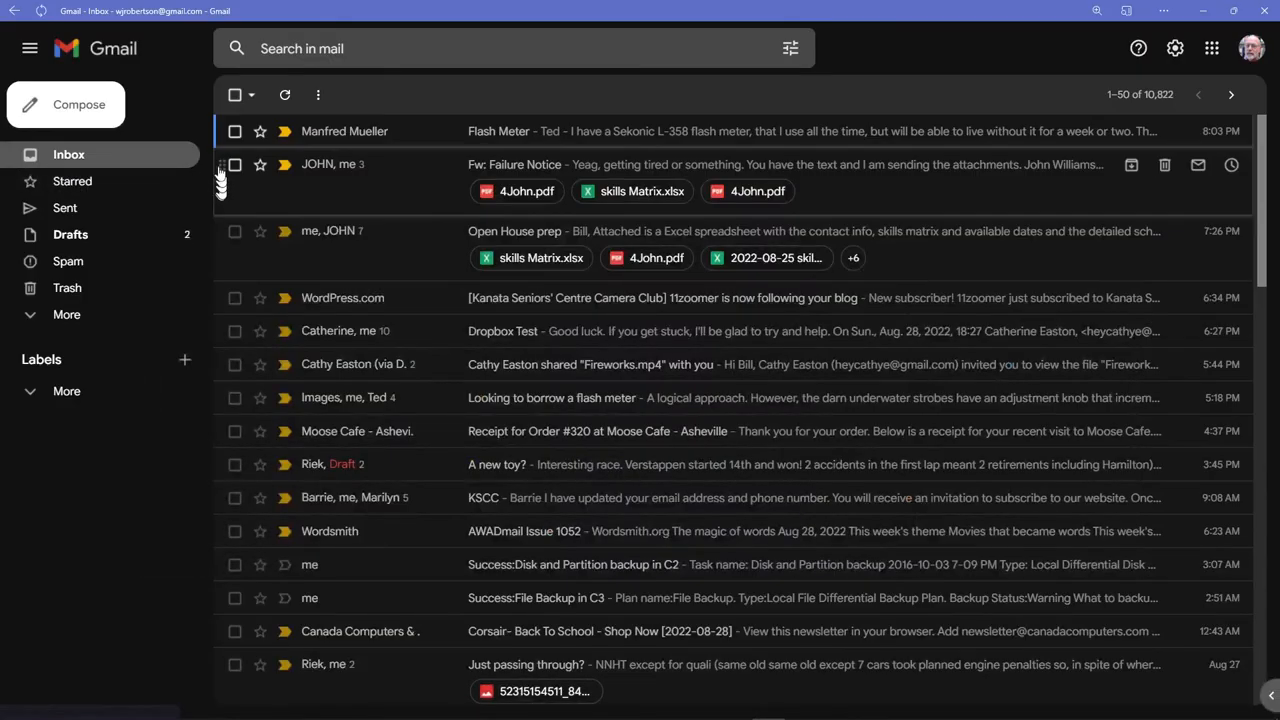
{"action": "left_click", "coordinate": [65, 104]}
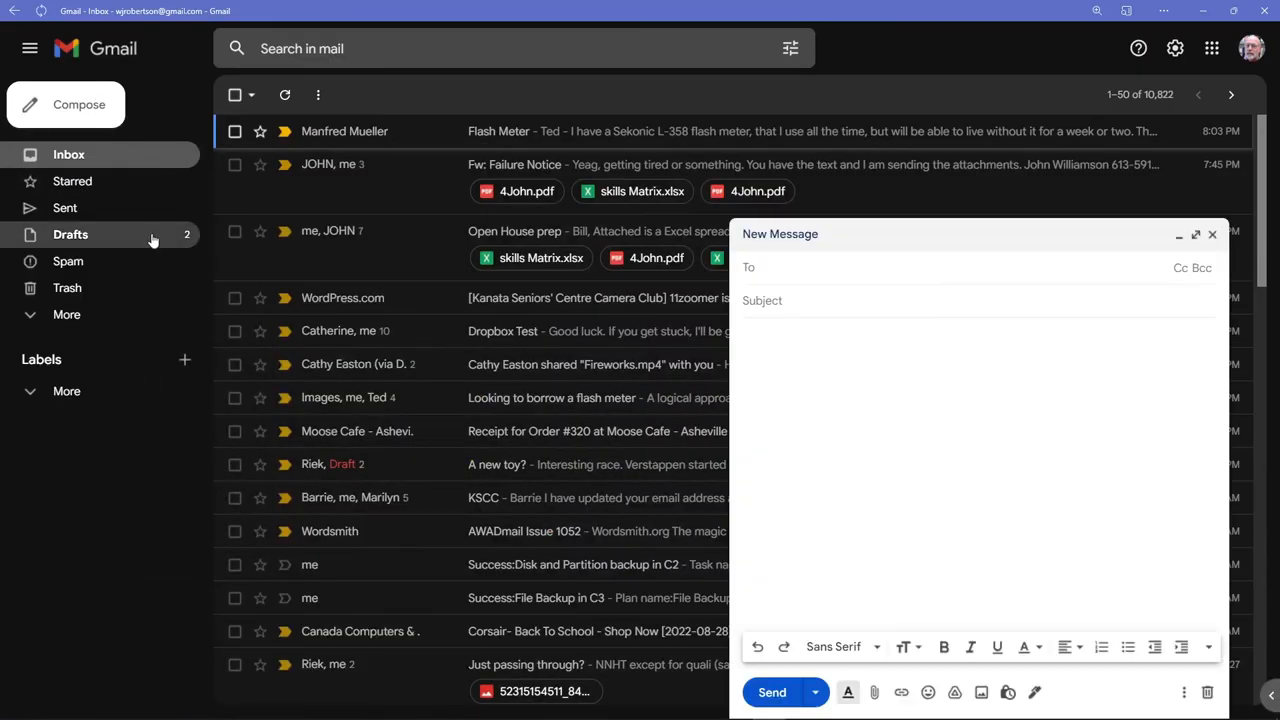
{"action": "type", "text": "cayh"}
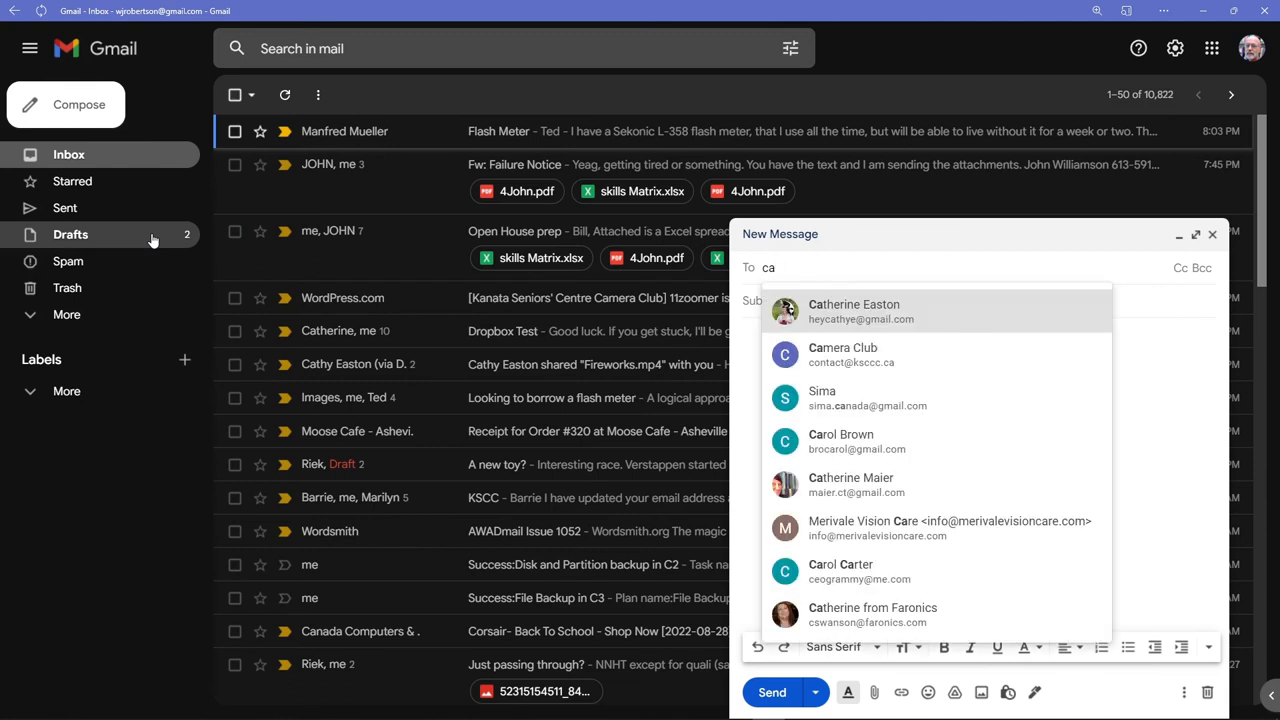
{"action": "left_click", "coordinate": [854, 311]}
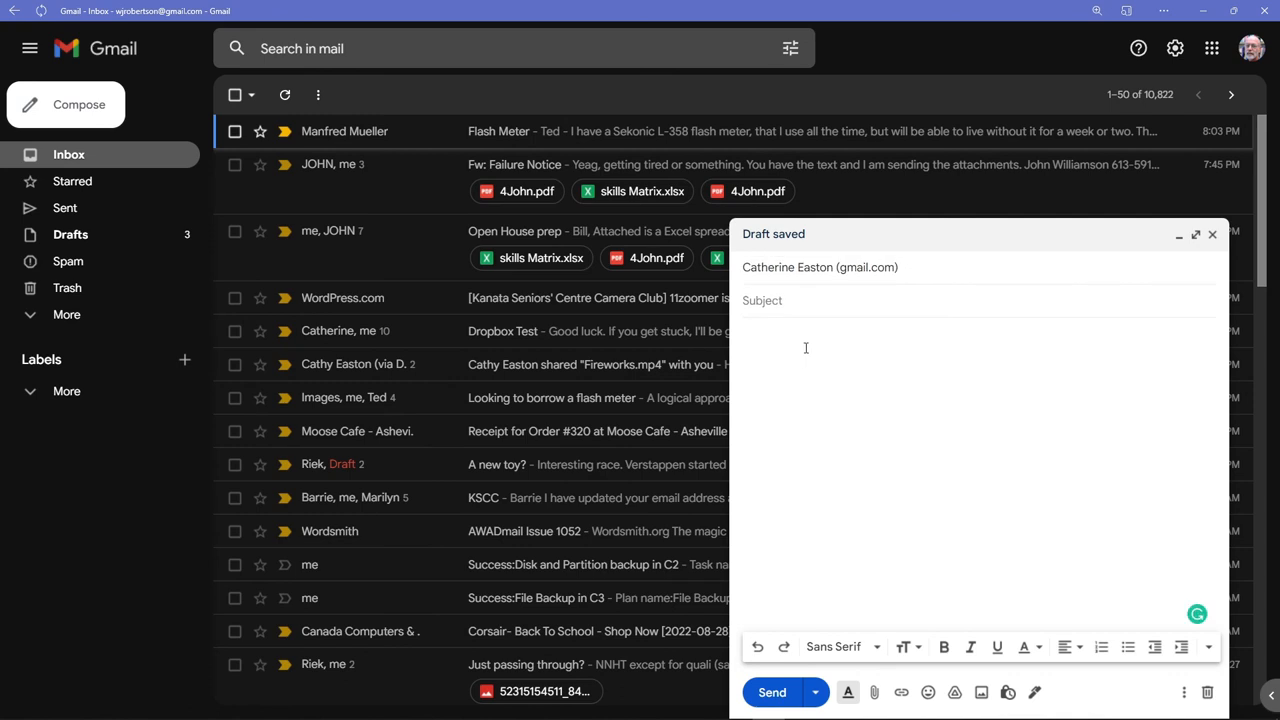
{"action": "type", "text": "https://youtu.be/5BAObB-nzBg"}
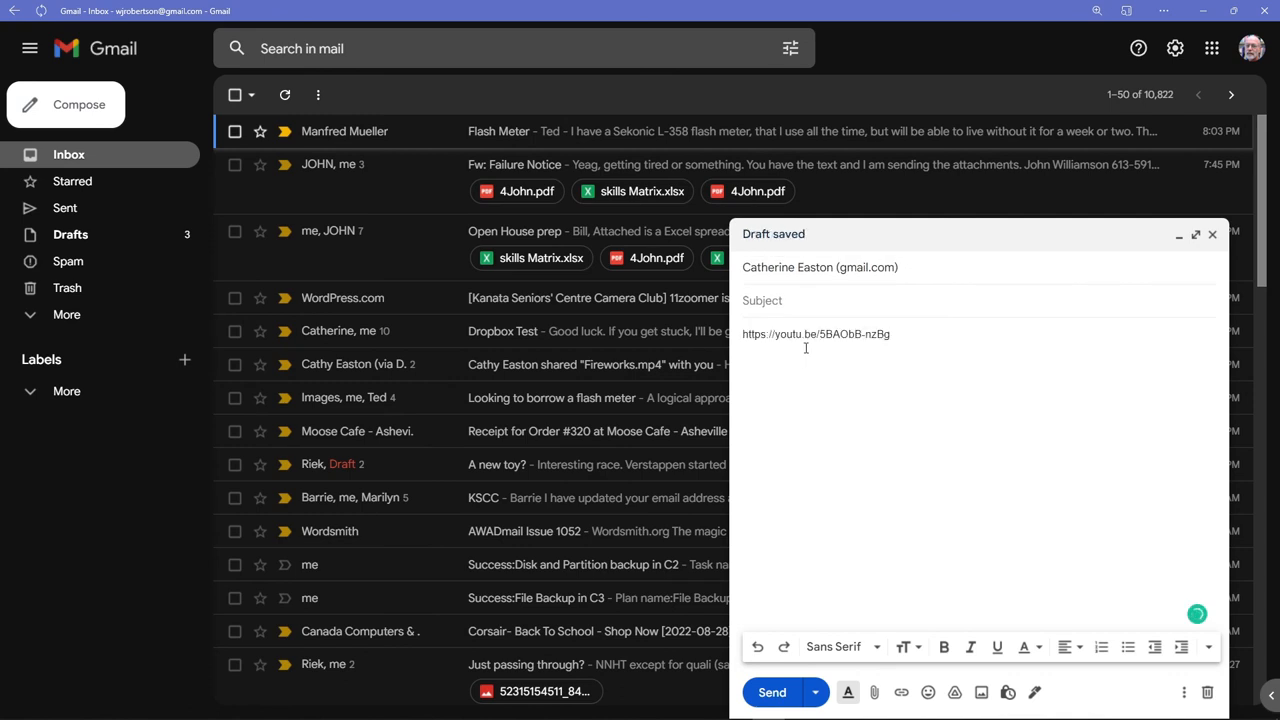
{"action": "type", "text": "your fireworks slid"}
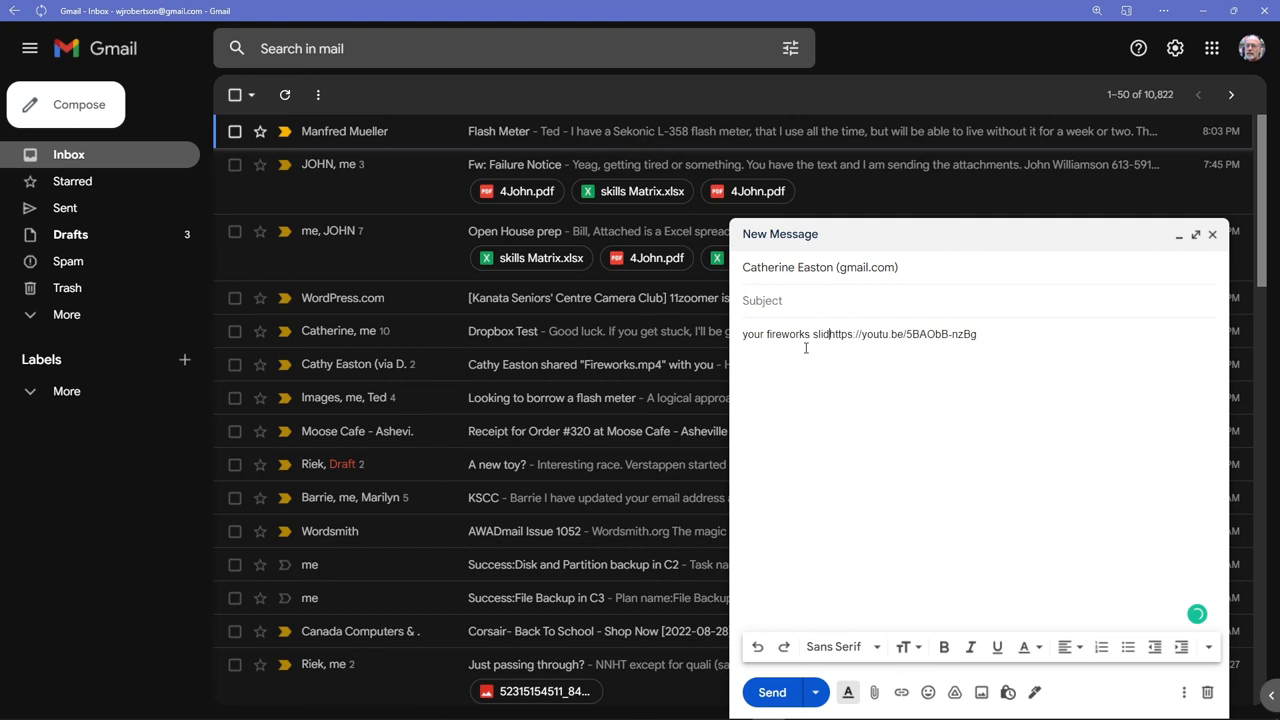
{"action": "type", "text": "eshow"}
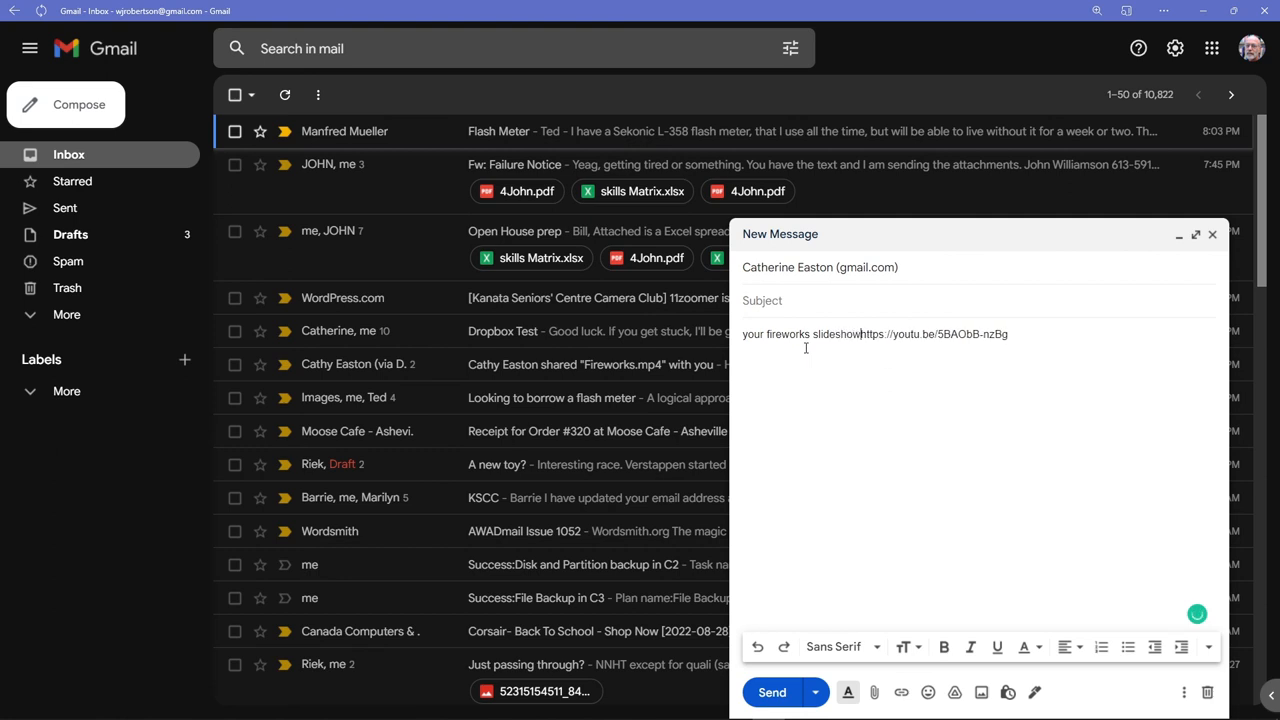